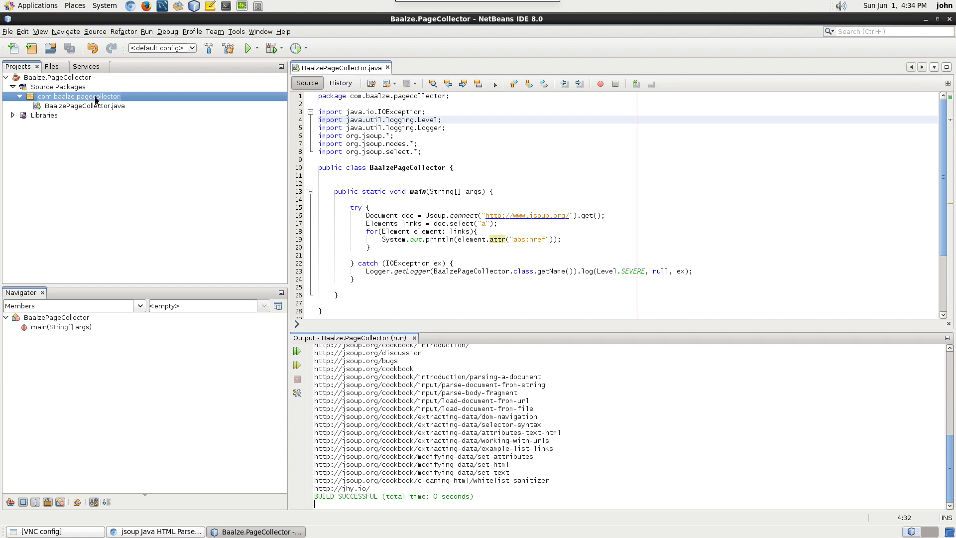
- Create a new Java package com.baalze.bal under Source Packages
right_click(58, 87)
text(com.)
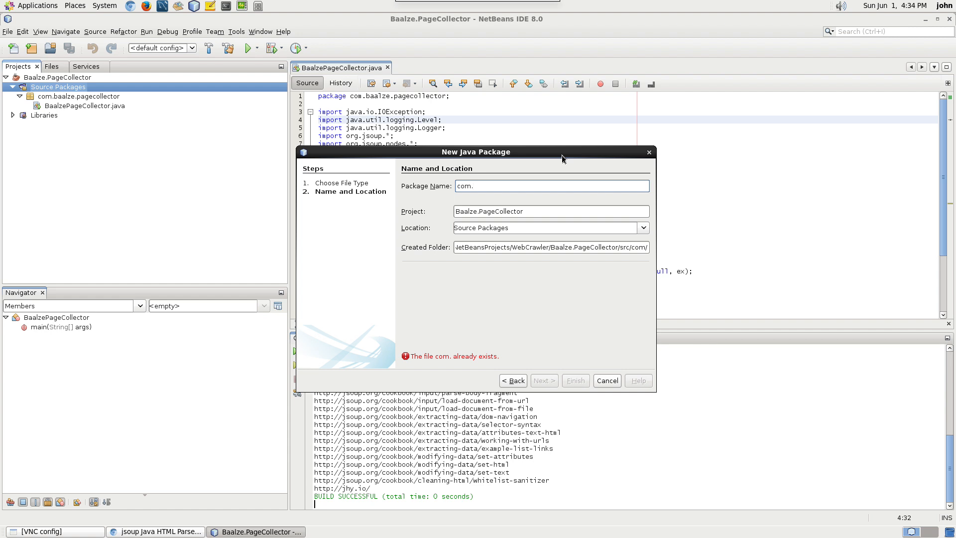
text(baalze.)
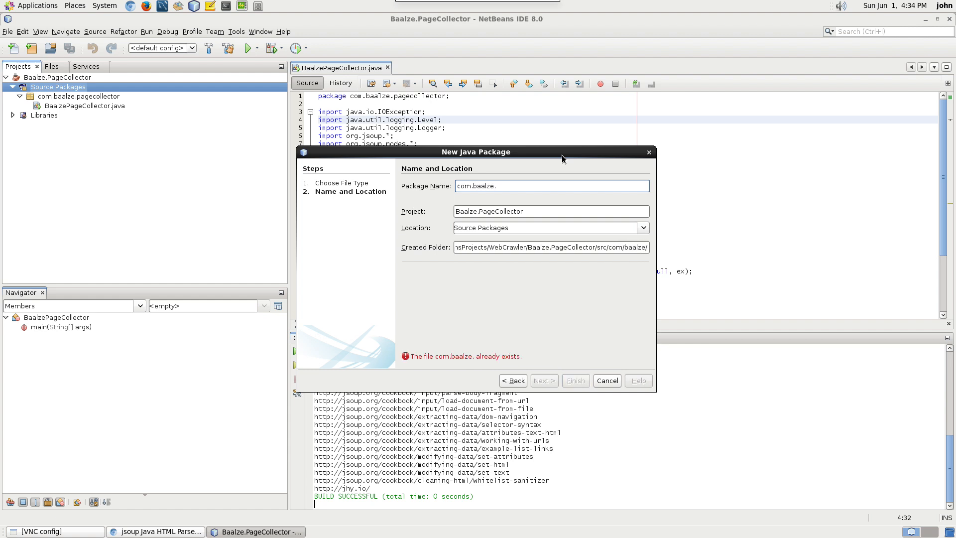
text(bal)
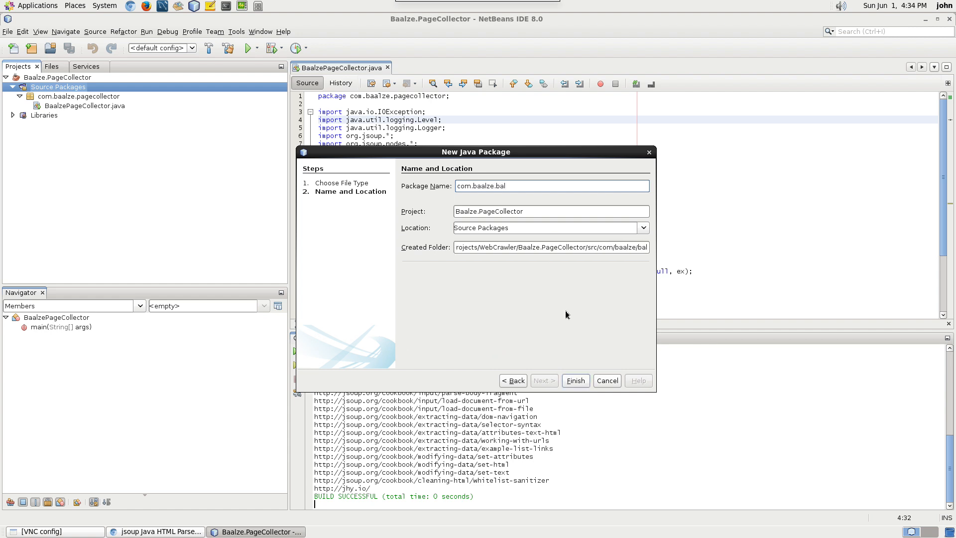
click(574, 380)
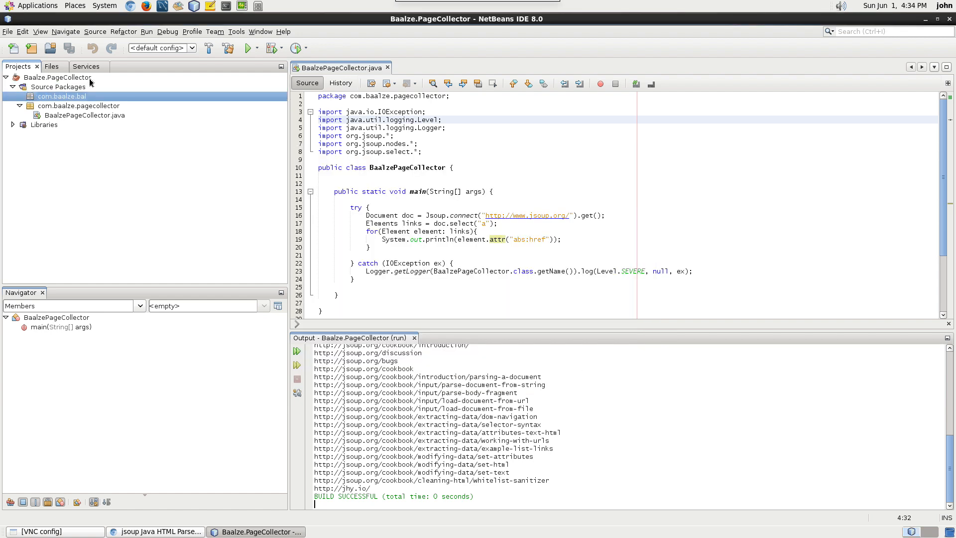
- Create an empty WebPage class in com.baalze.bal
right_click(61, 96)
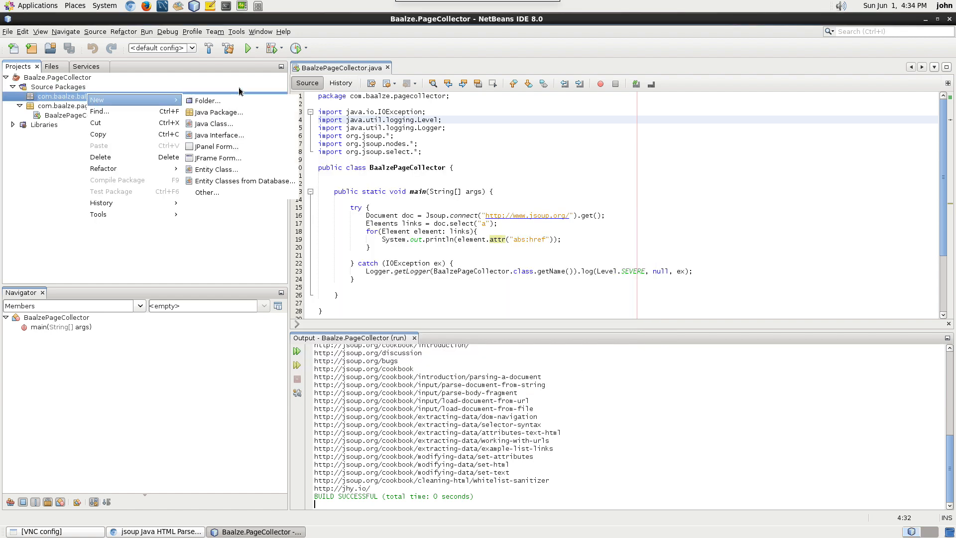
click(214, 123)
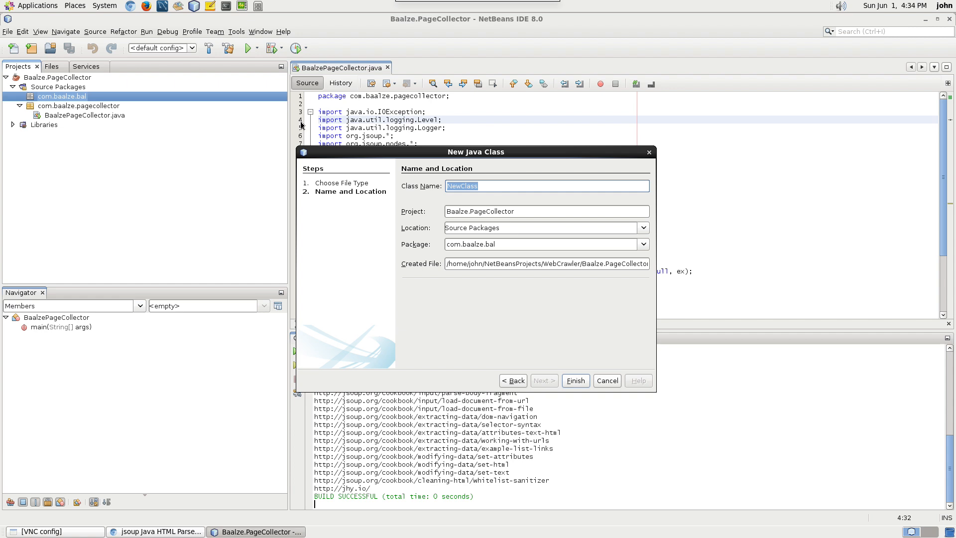
text(WebPage)
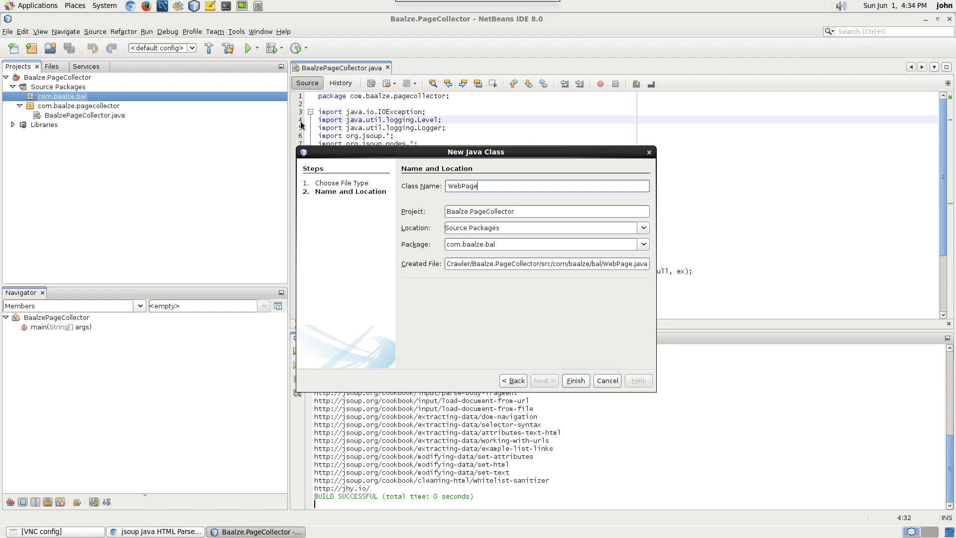
click(573, 379)
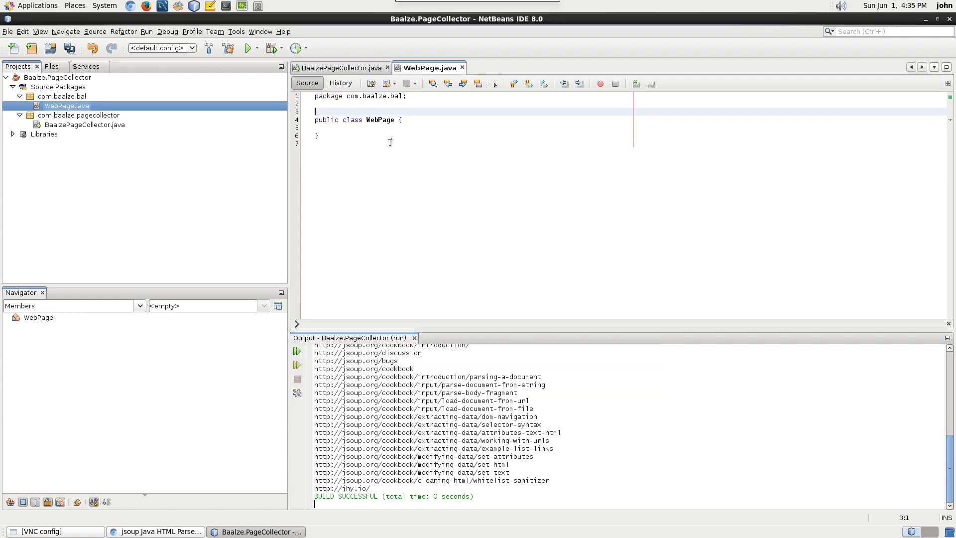
click(390, 129)
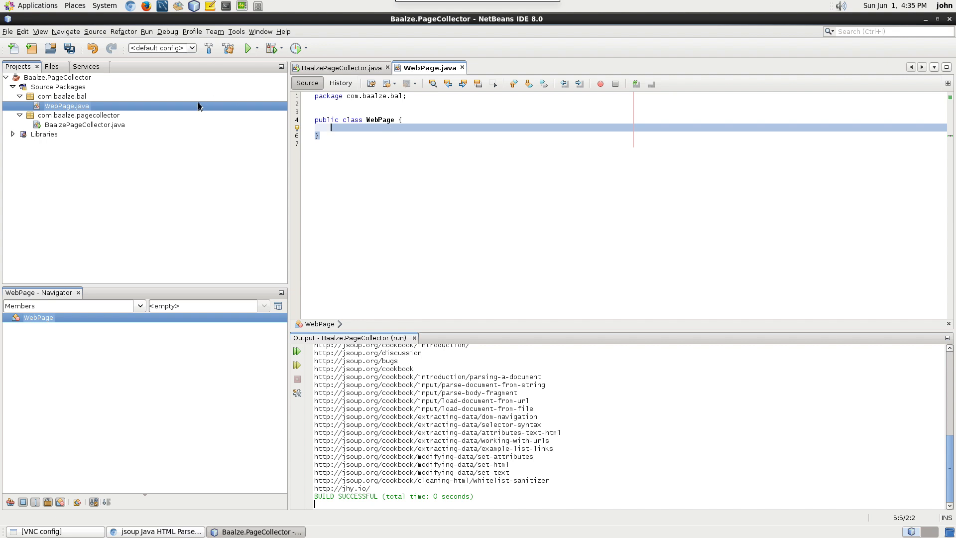
- Create an empty Domain class in com.baalze.bal
right_click(61, 97)
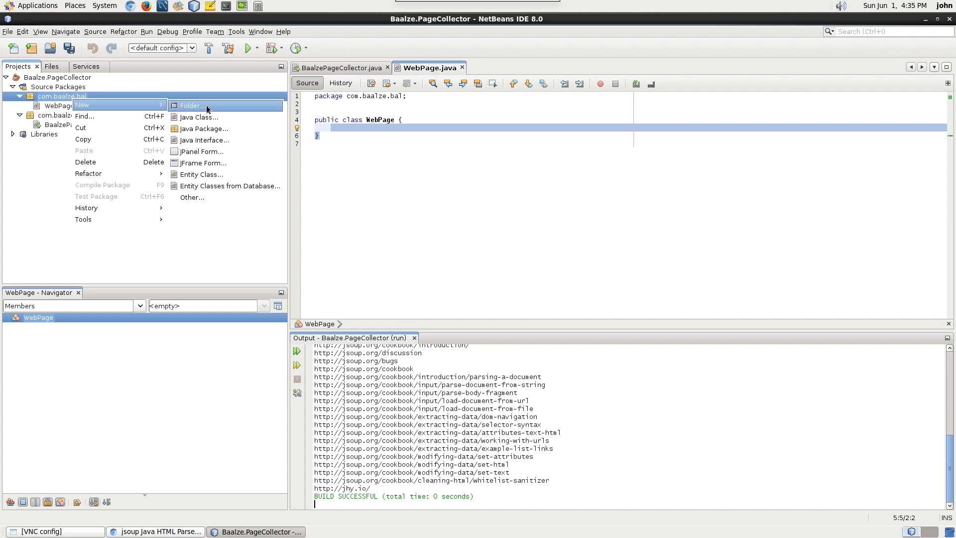
click(199, 117)
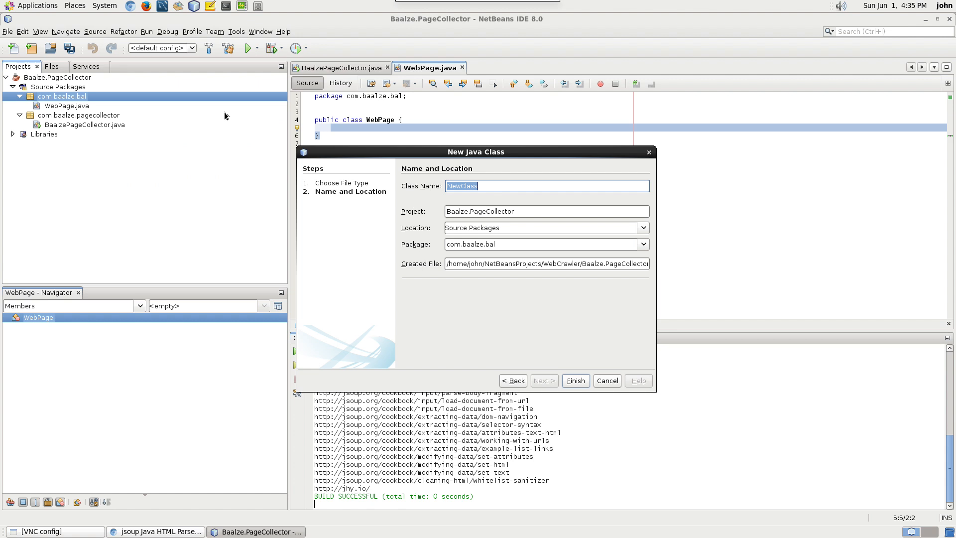
text(Domain)
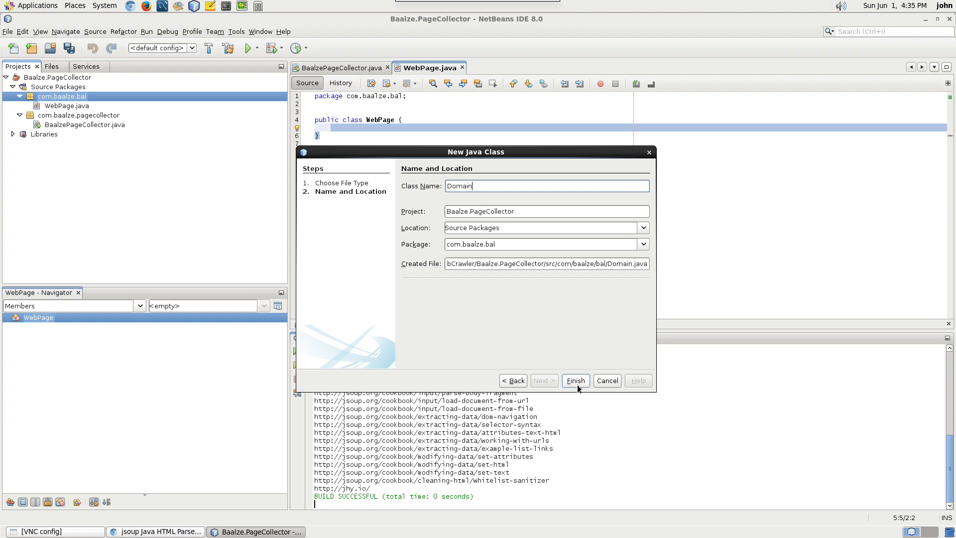
click(573, 380)
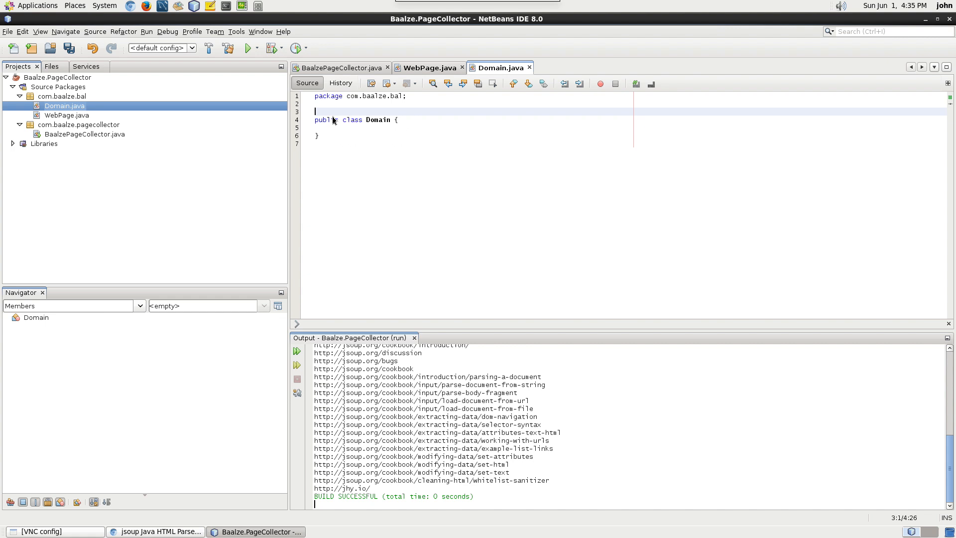
- Declare private String, boolean and Timestamp created fields in Domain, importing java.sql.Timestamp
text(private String domainHash;)
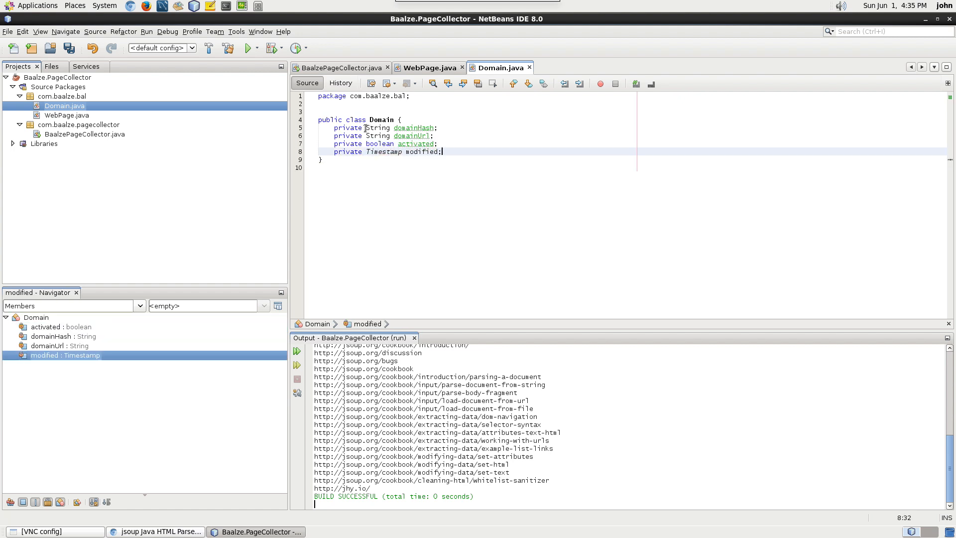
text(private Timestamp created;)
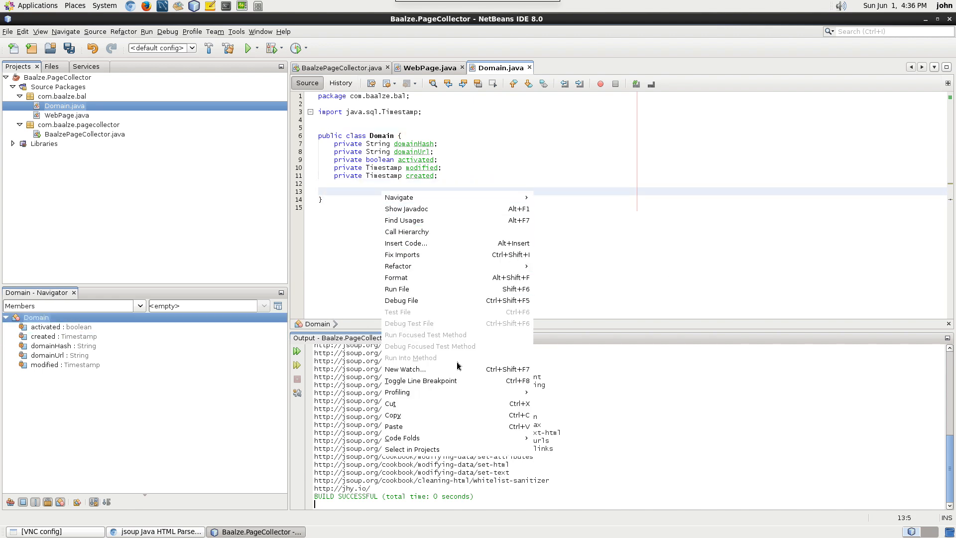
- Generate getters getDomainHash, getDomainUrl, isActivated, getModified and getCreated via Insert Code
click(405, 243)
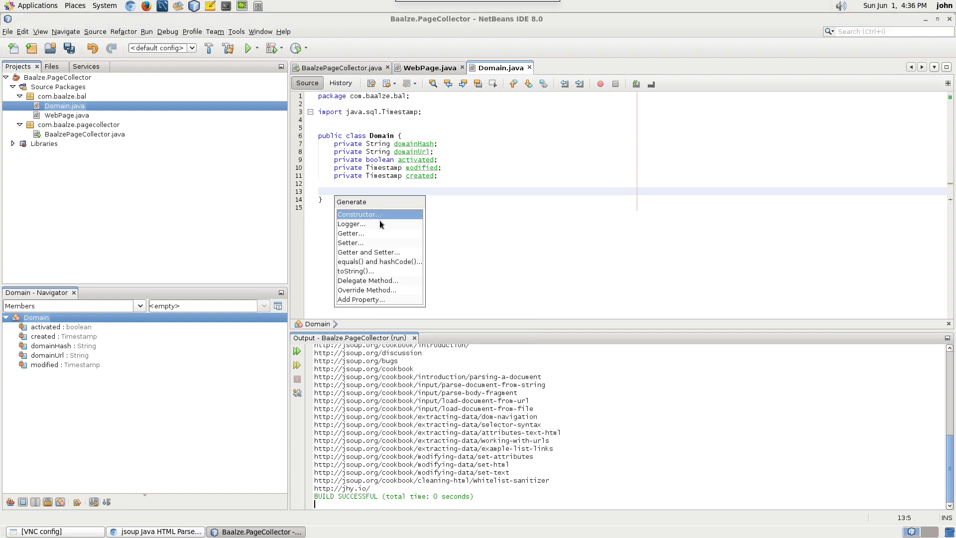
click(350, 233)
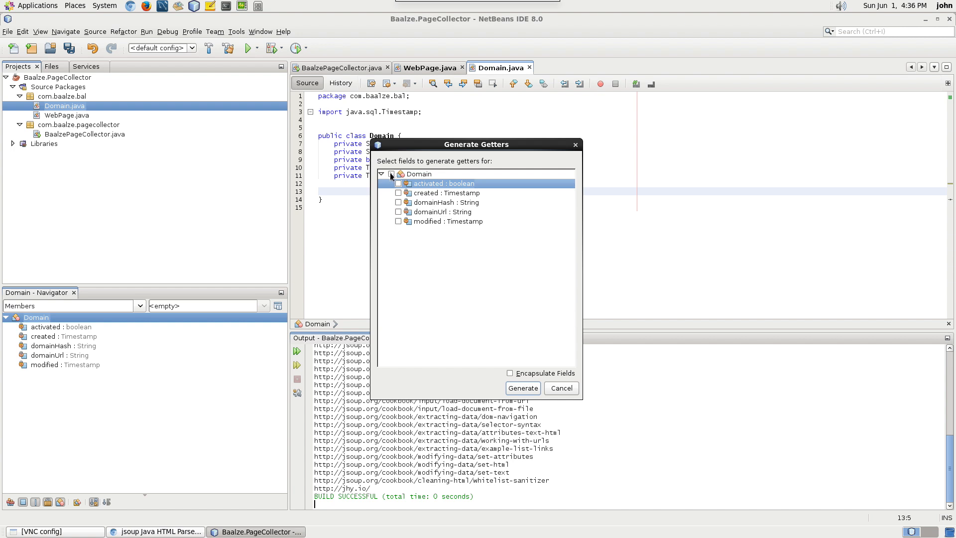
click(522, 387)
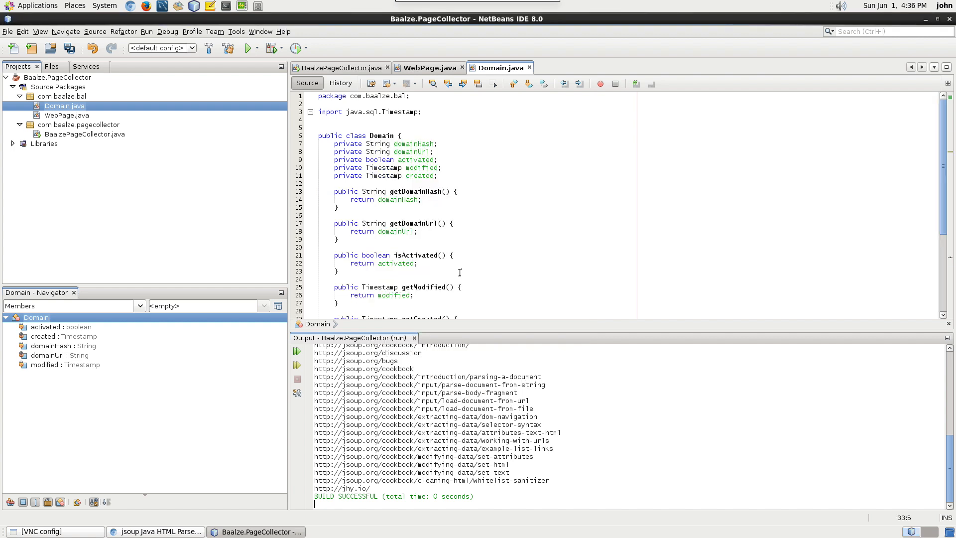
scroll(down, 3)
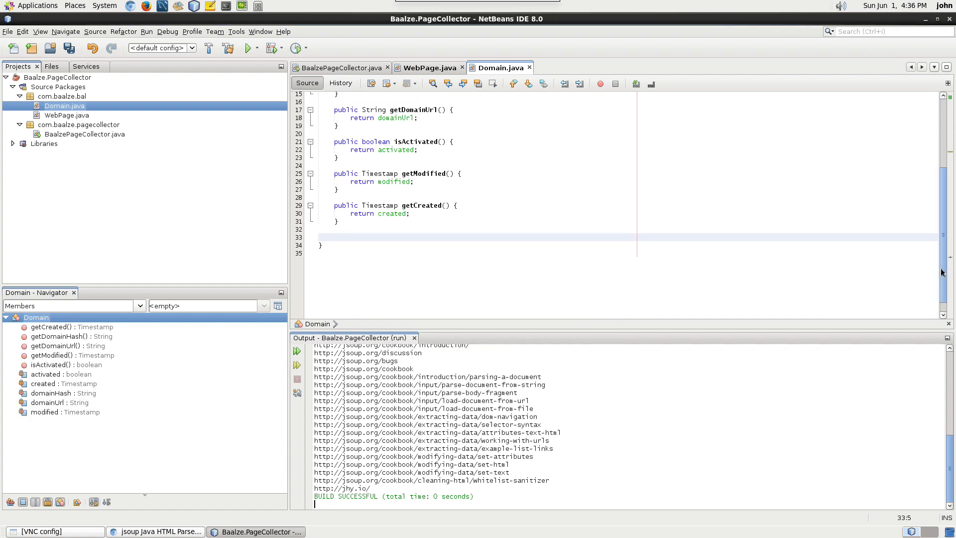
click(342, 238)
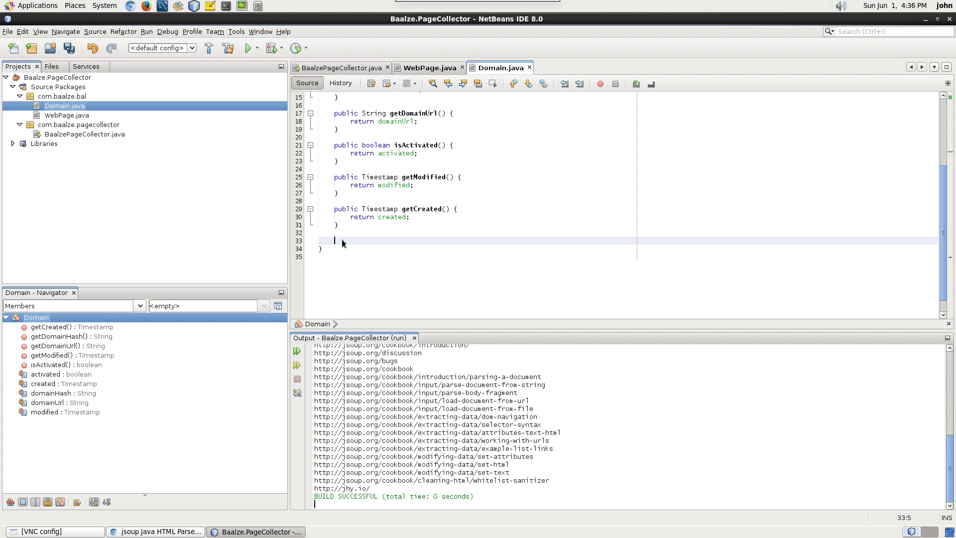
- Generate a Domain constructor with domainHash and domainUrl selected
right_click(342, 243)
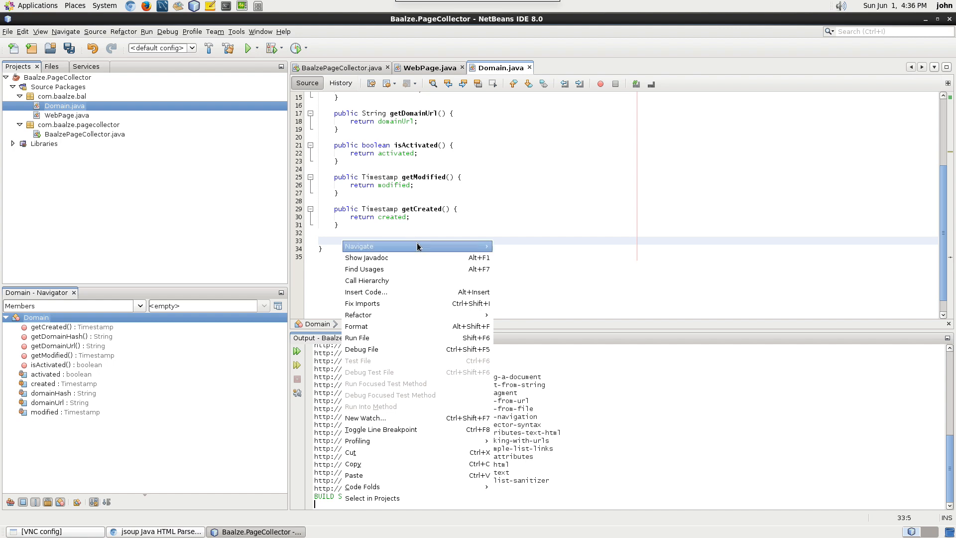
mouse_move(427, 292)
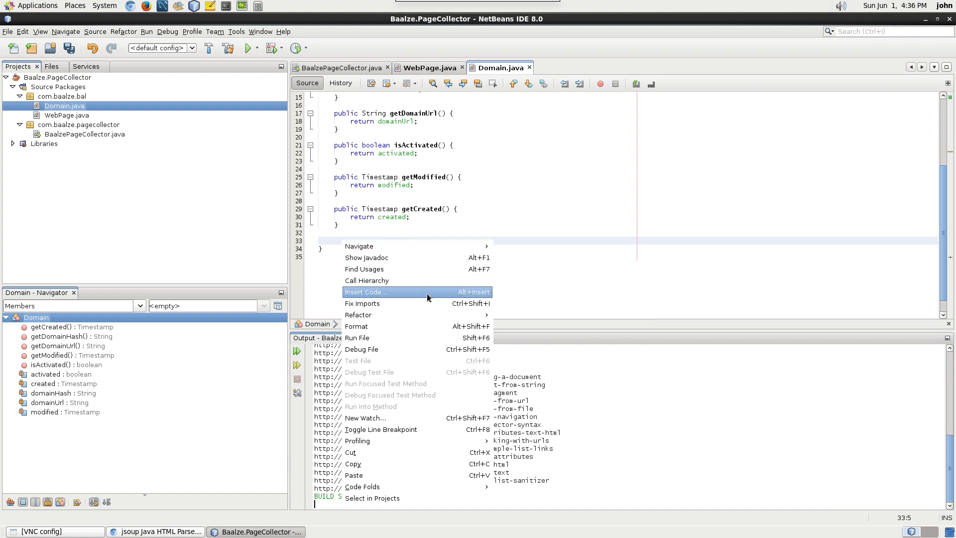
click(366, 292)
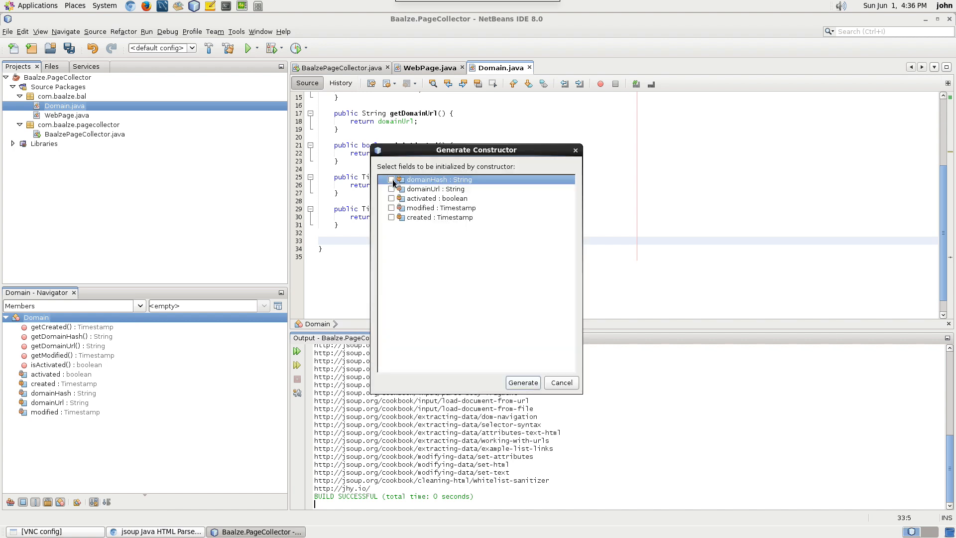
click(390, 179)
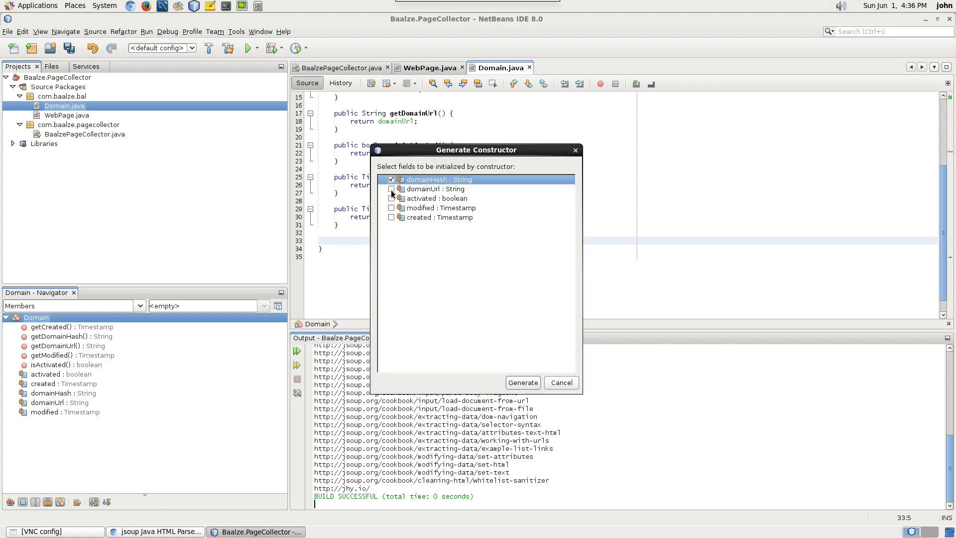
click(391, 189)
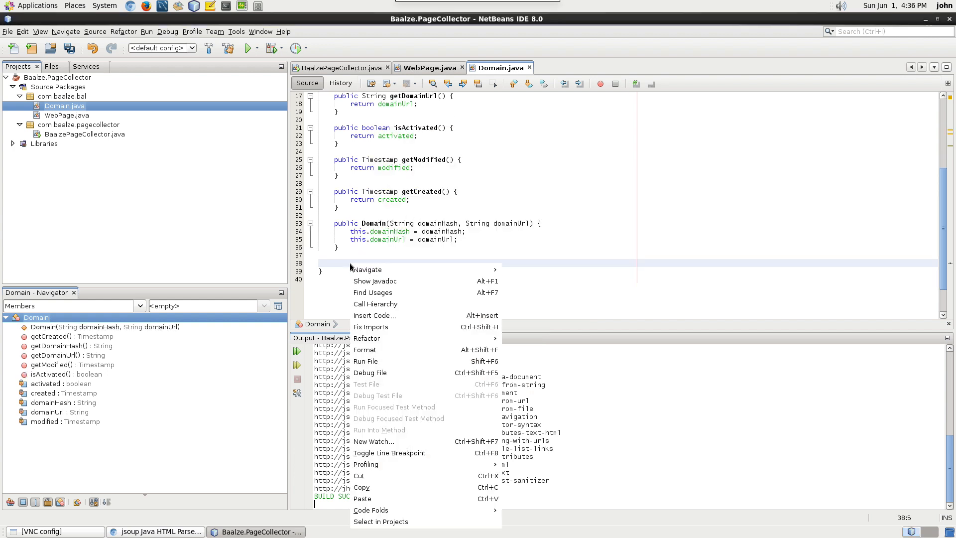
mouse_move(424, 316)
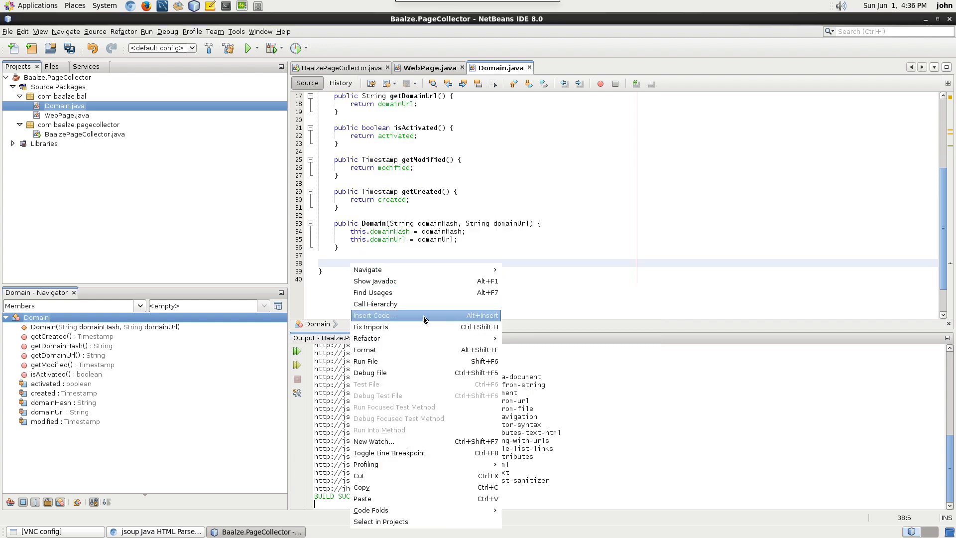
- Generate an all-fields Domain constructor and add a 'Used w... from dab' comment above it
click(373, 315)
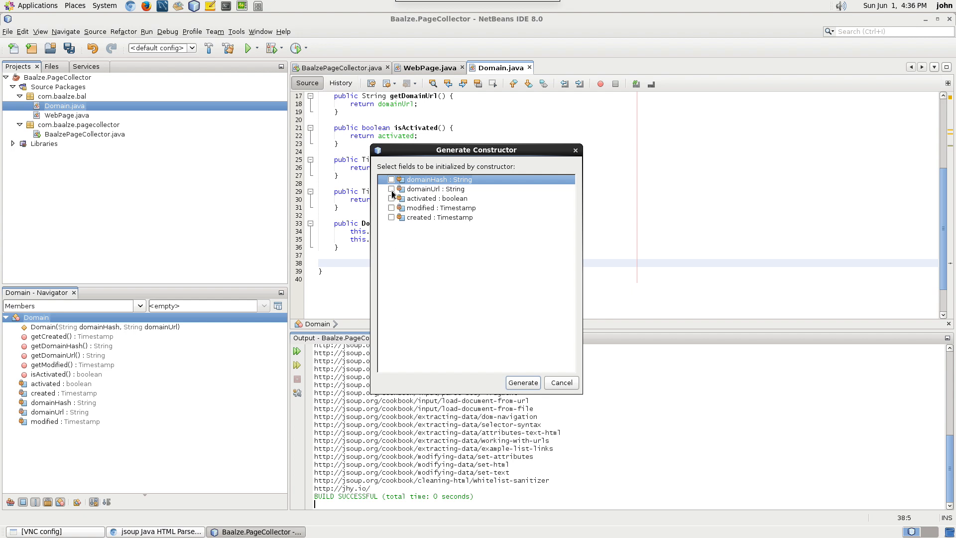
click(391, 198)
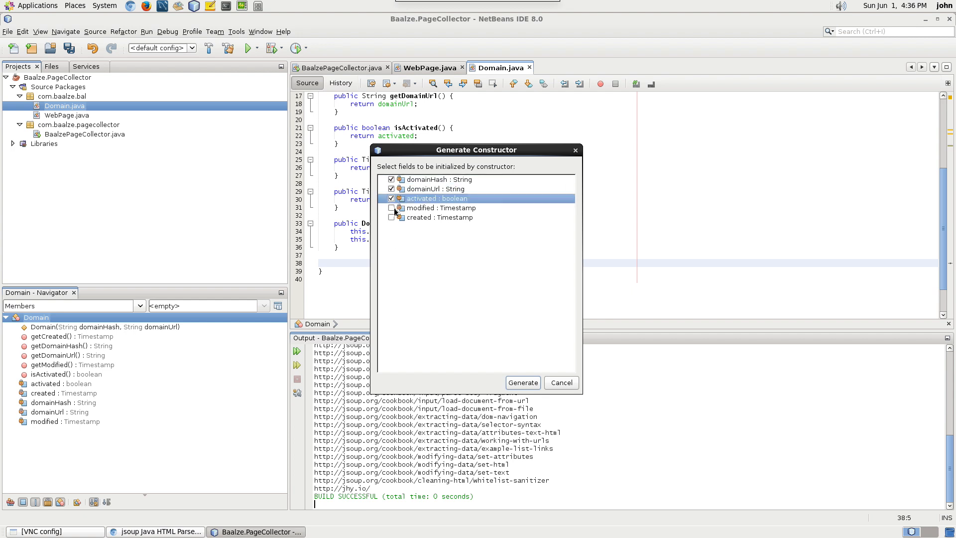
click(521, 383)
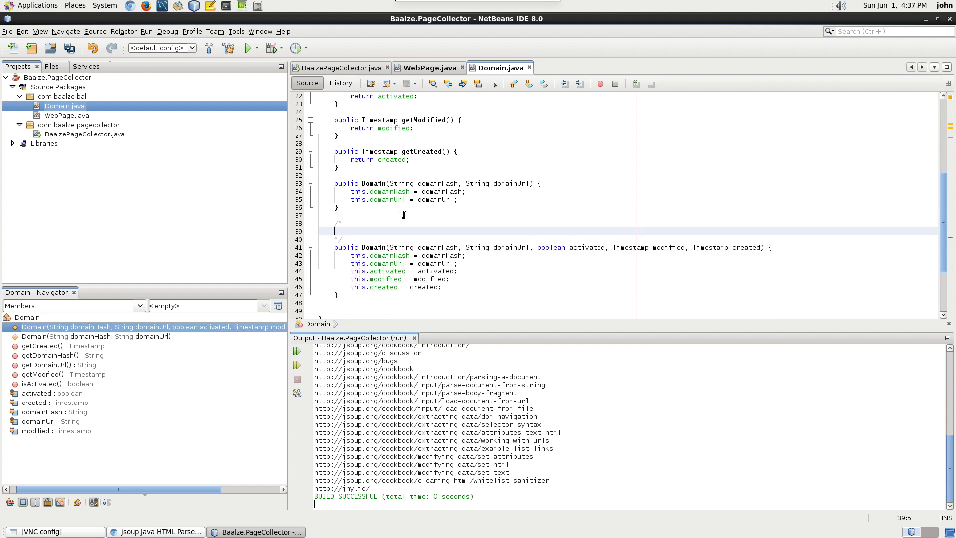
text(Used when populatging)
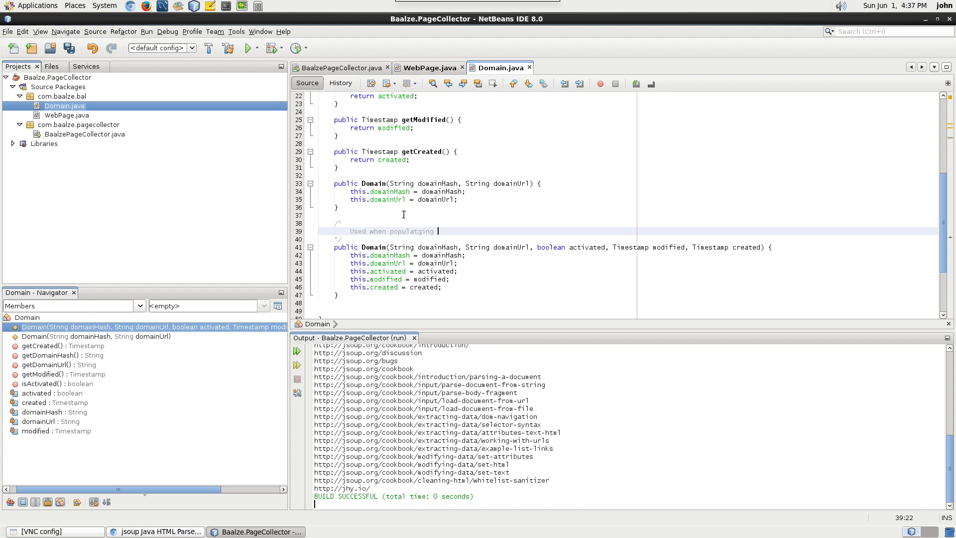
text(from dab)
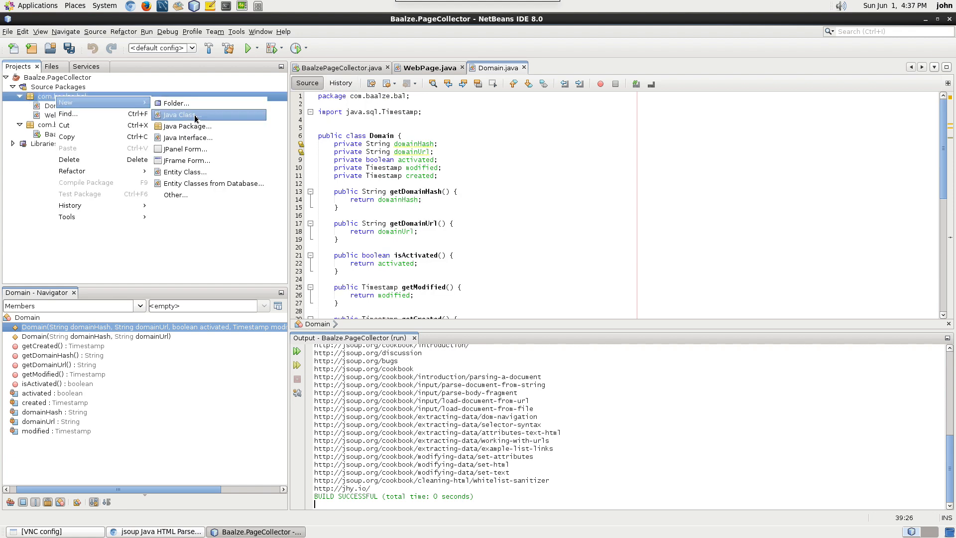
- Create the Anchor class, declare its seven private fields and save the file
click(180, 114)
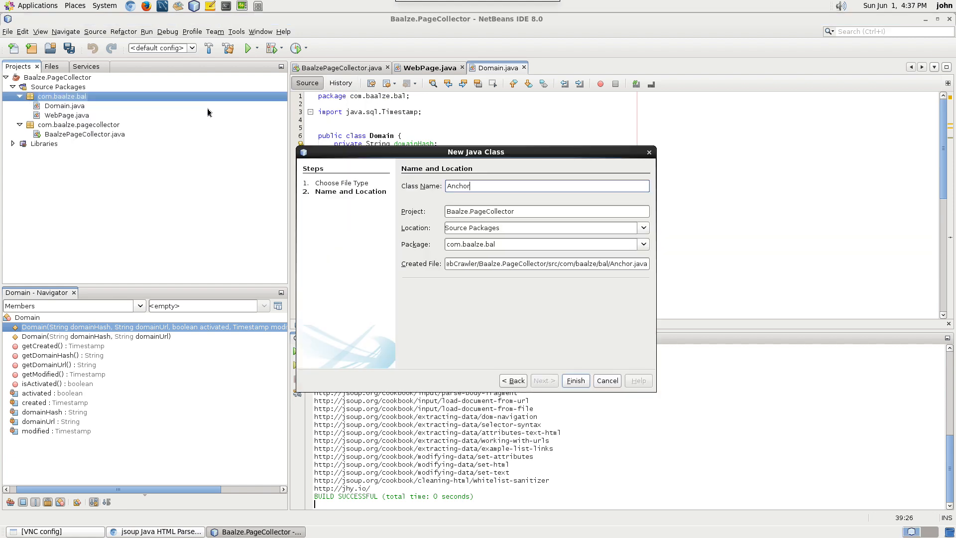
click(574, 381)
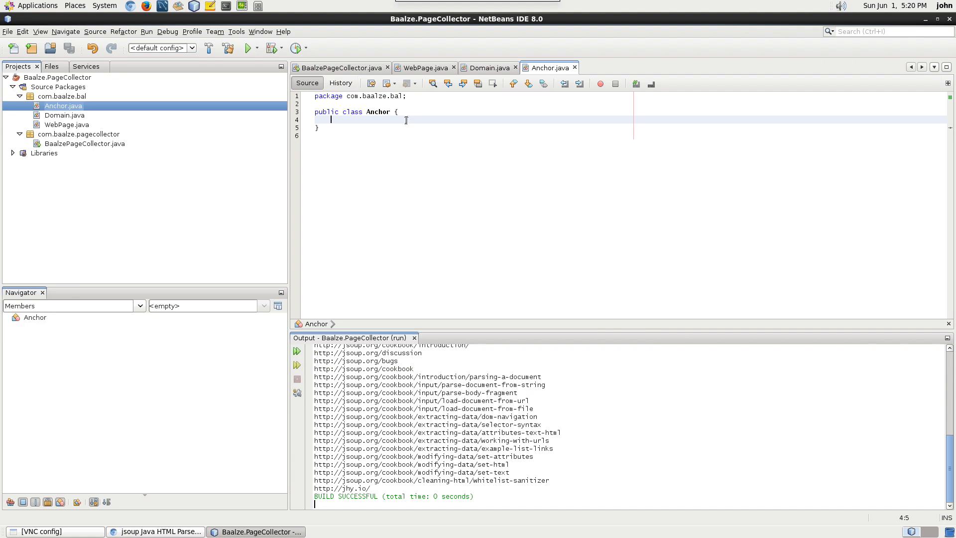
text(private Domain domain;)
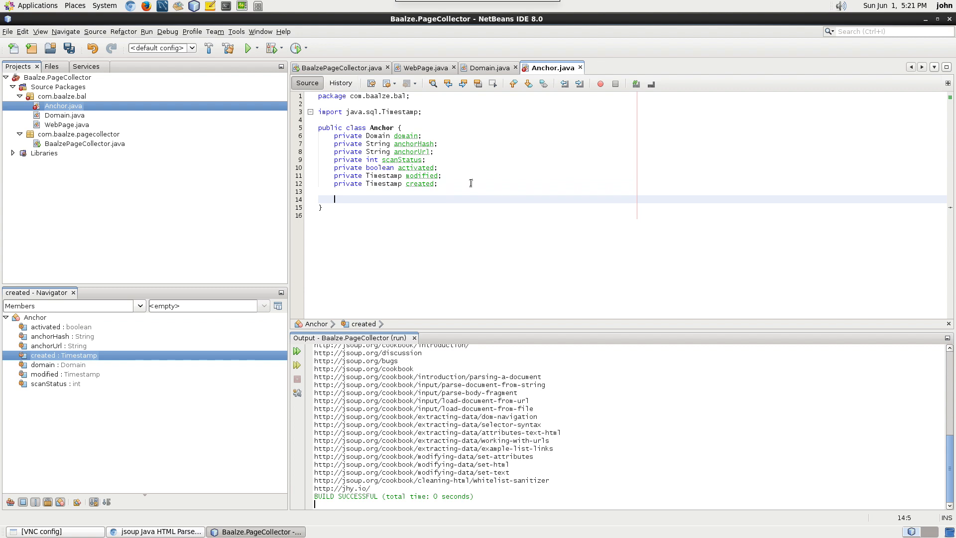
key(ctrl+s)
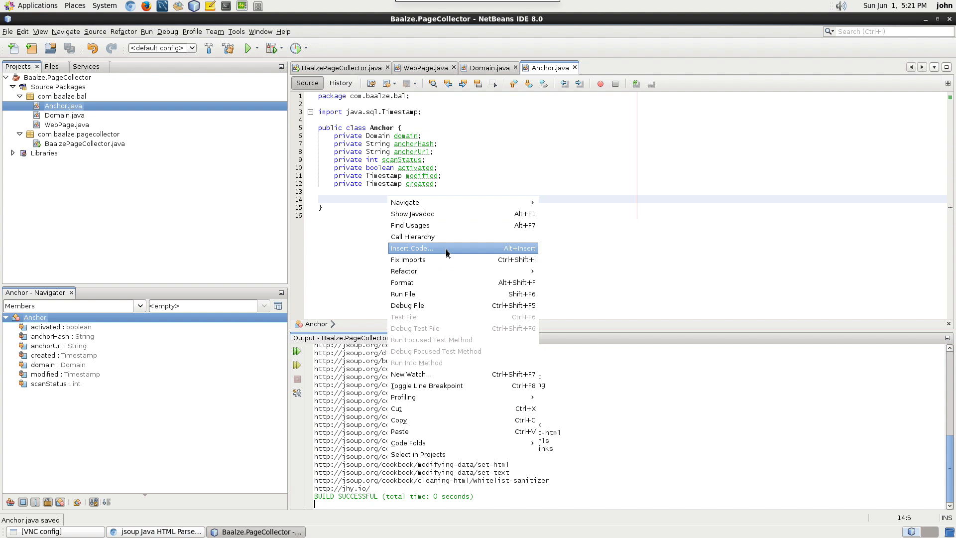
- Generate getters for all seven Anchor fields, getDomain through getCreated
click(411, 248)
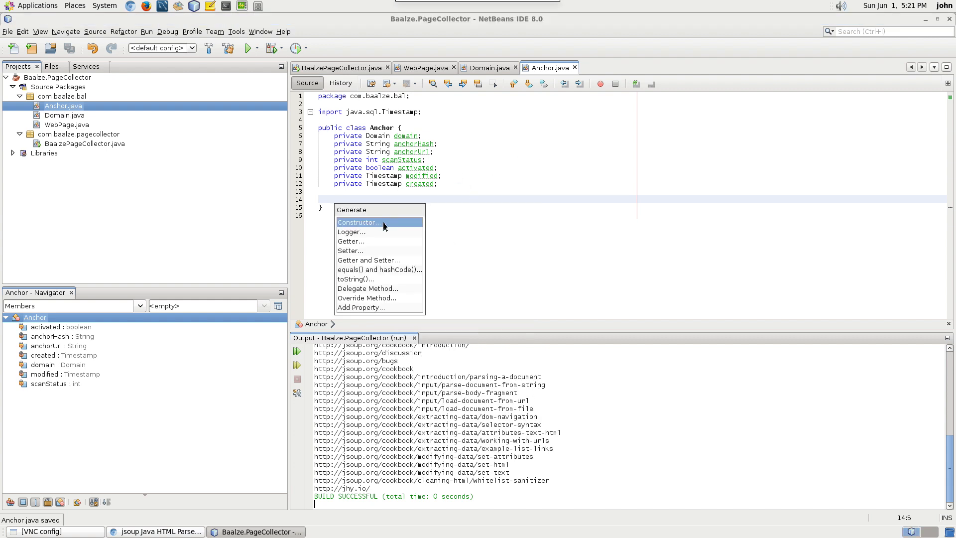
click(350, 241)
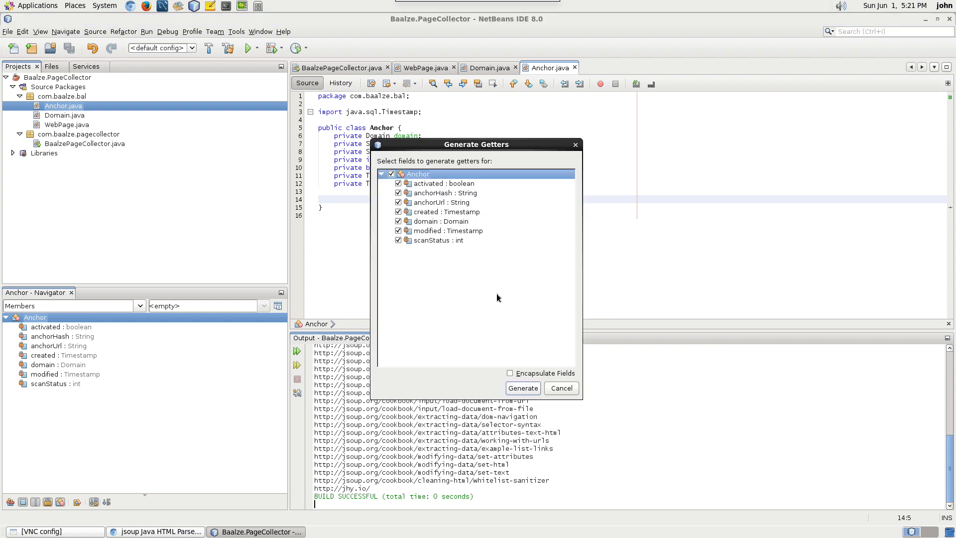
click(522, 387)
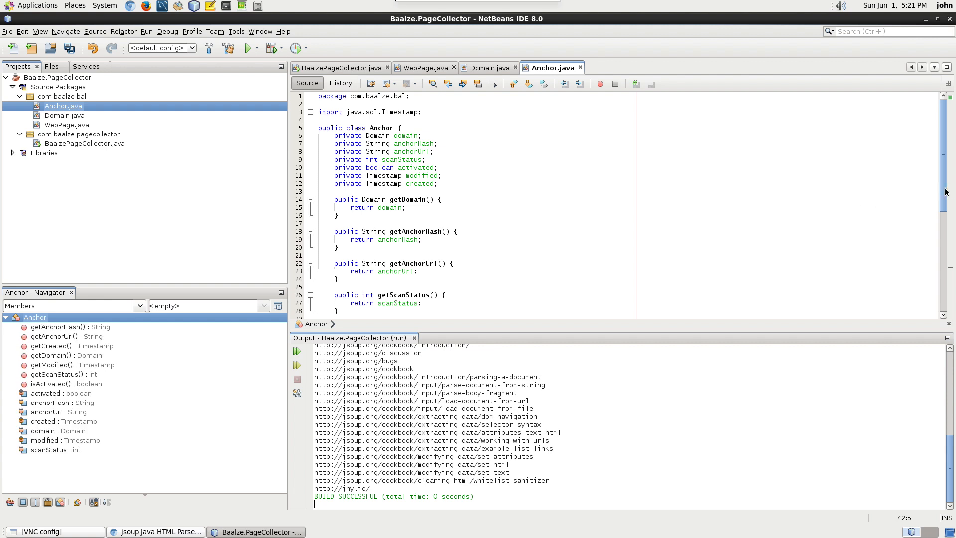
scroll(down, 3)
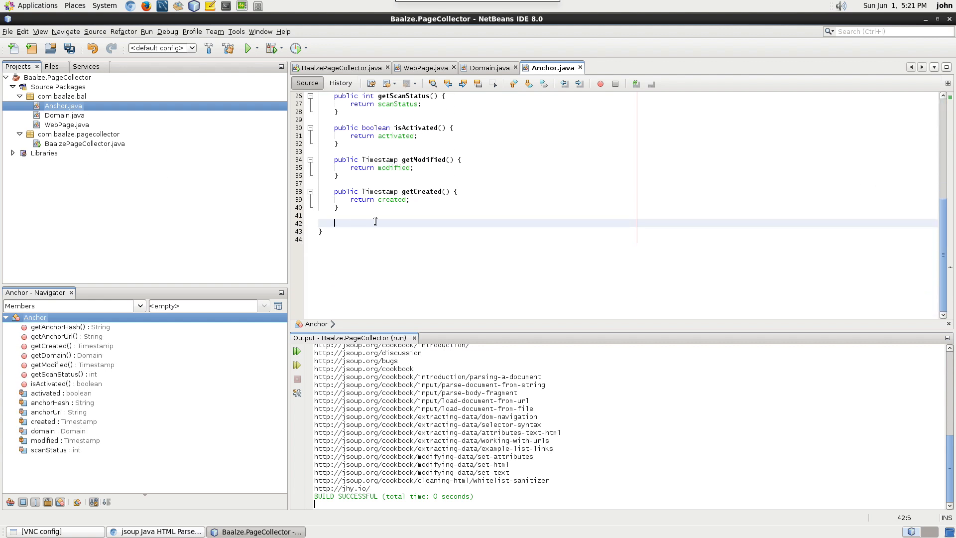
- Generate an Anchor constructor taking domain, anchorHash and anchorUrl
right_click(374, 221)
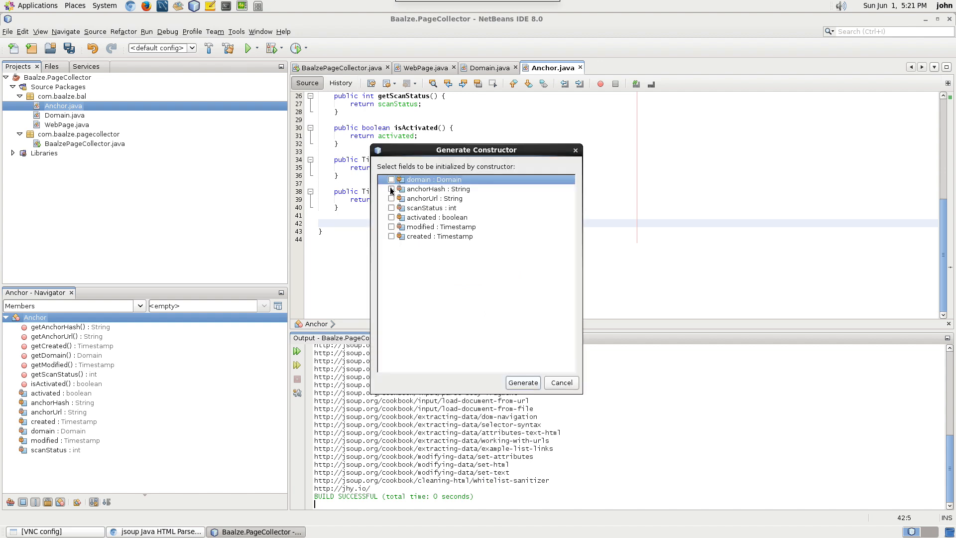
click(390, 198)
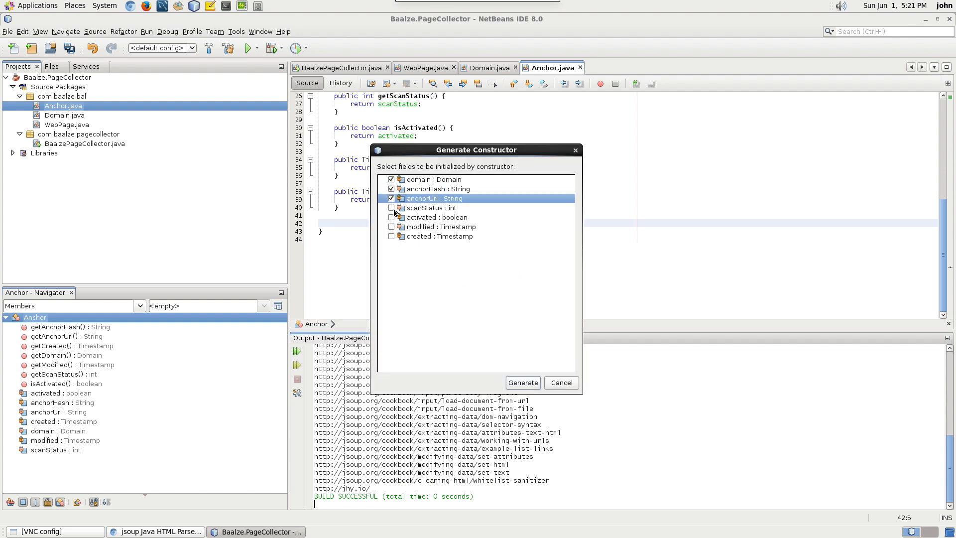
mouse_move(512, 275)
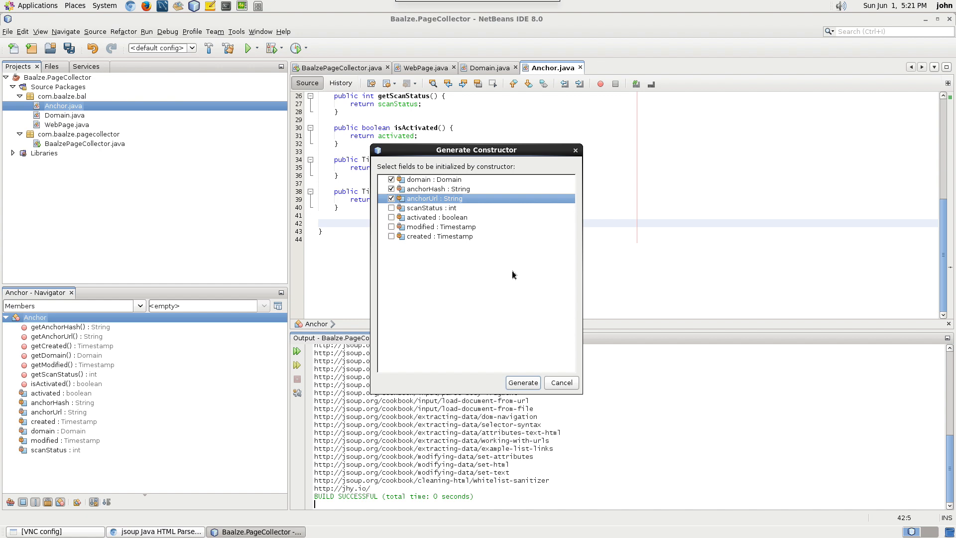
click(521, 382)
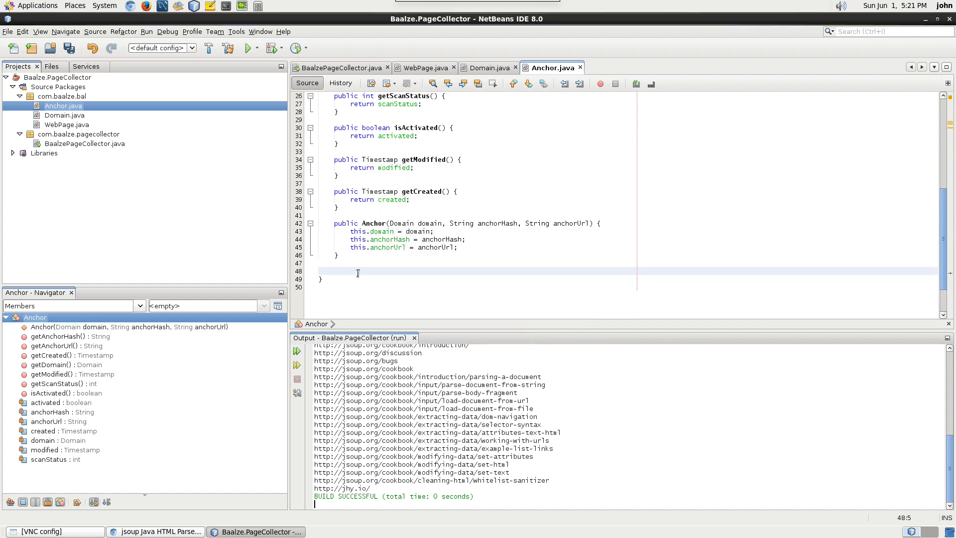
- Generate a second Anchor constructor initializing all seven fields including scanStatus
right_click(357, 272)
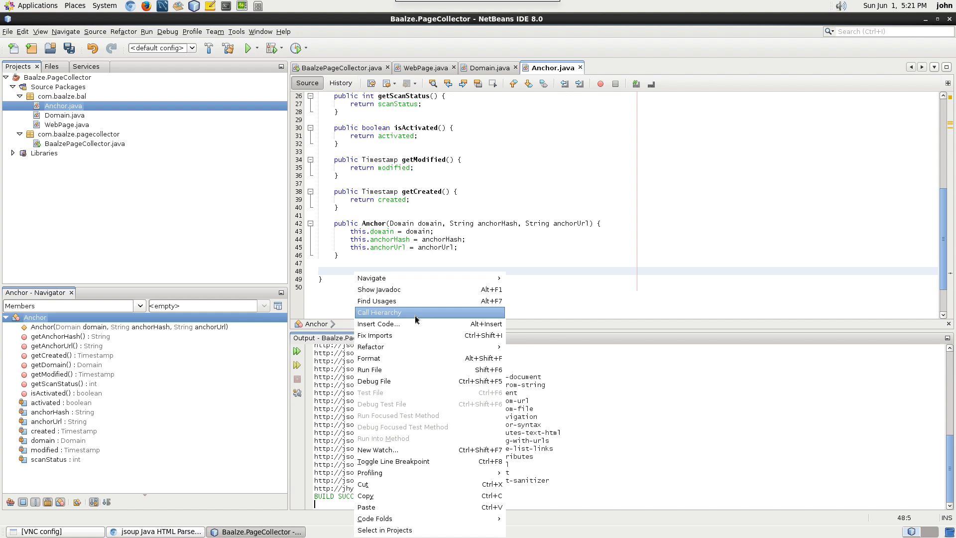
click(379, 324)
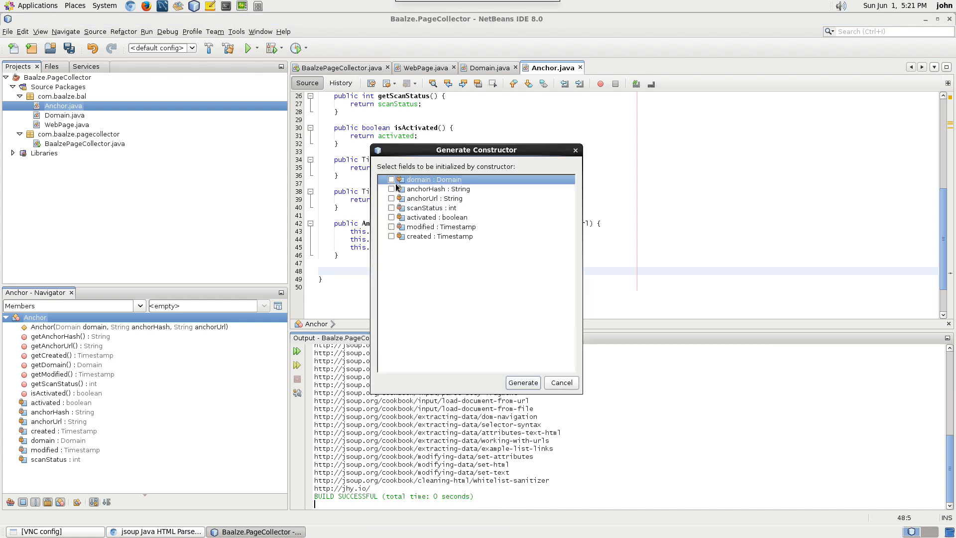
click(392, 208)
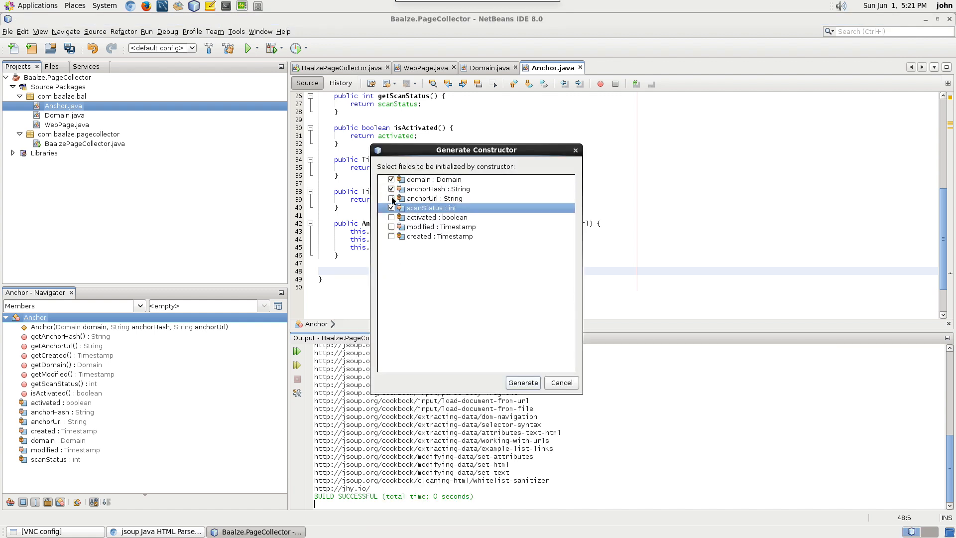
click(390, 237)
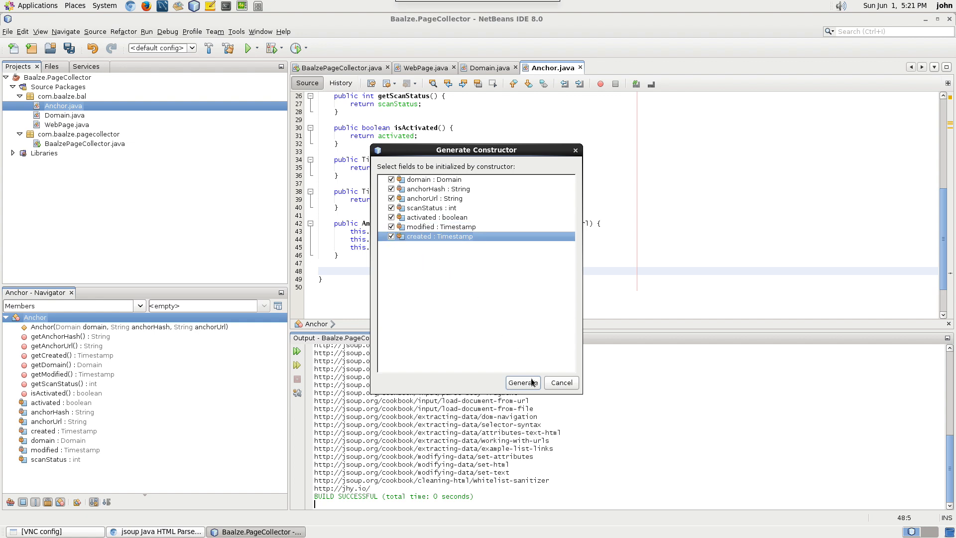
click(521, 383)
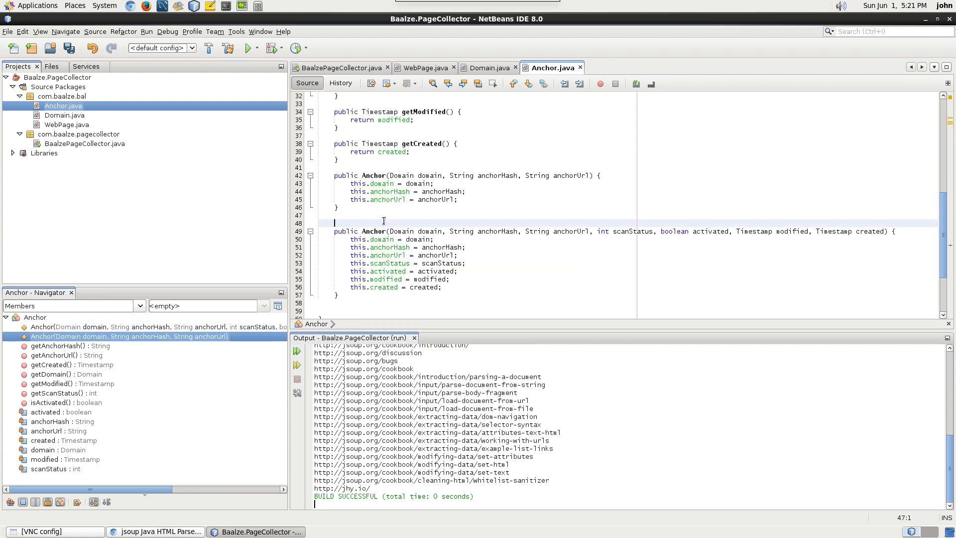
right_click(61, 97)
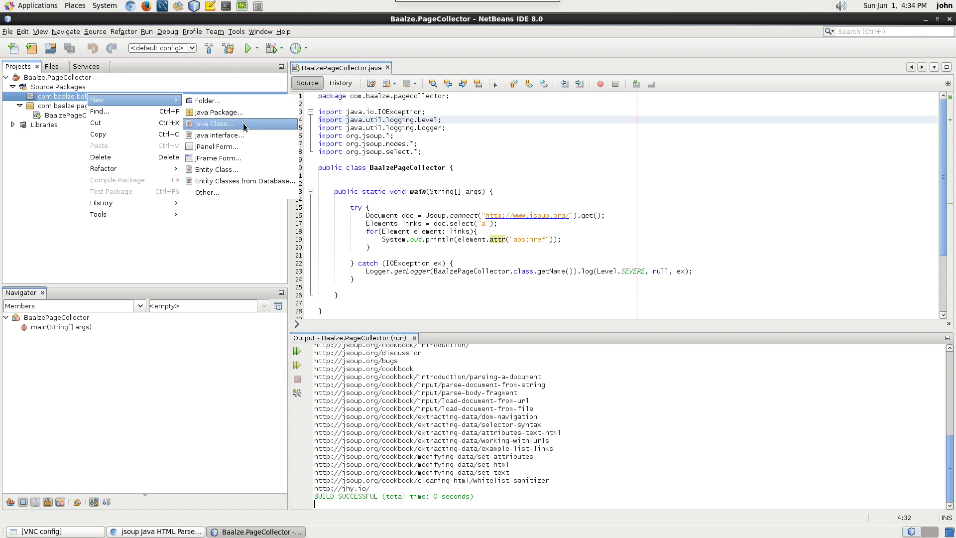
- Create the WebPage class in com.baalze.bal
click(213, 124)
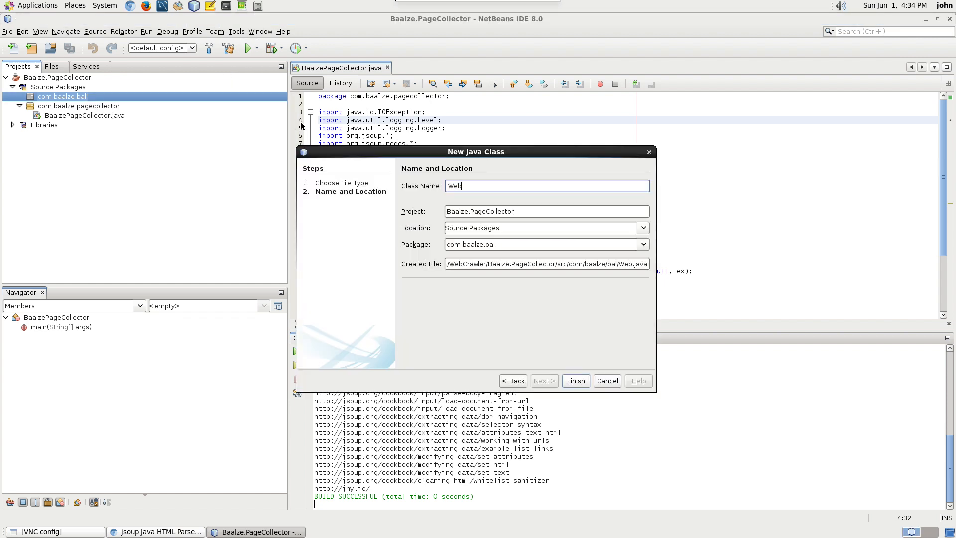
text(Page)
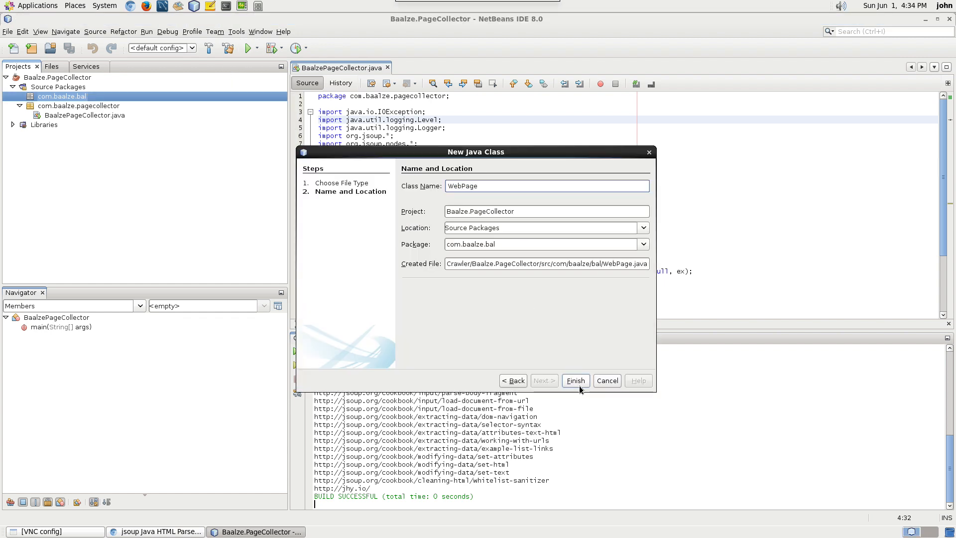
click(574, 380)
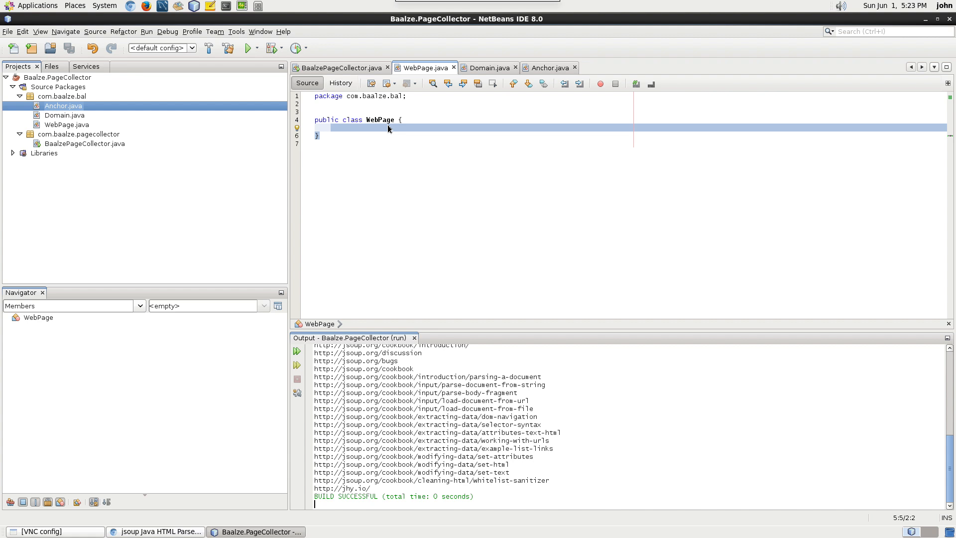
- Declare private anchor, webPageHash and anchorParseStatus fields in WebPage
text(pub)
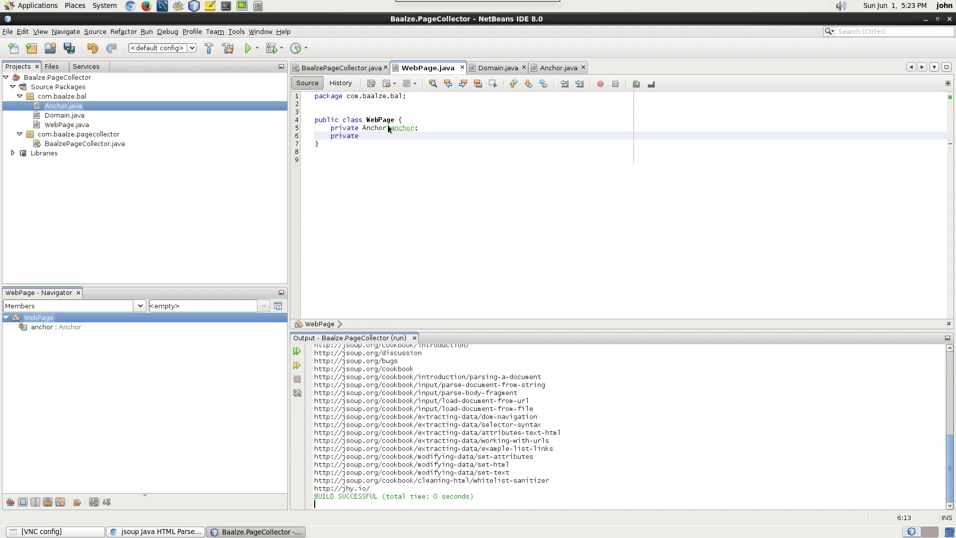
text(String webPageHash;)
text(private int)
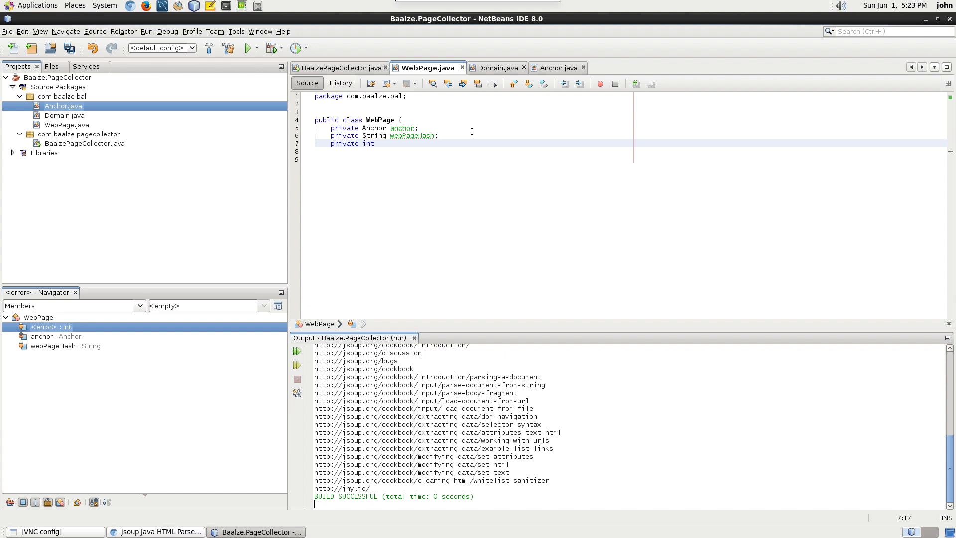
text(anchorParse Status;)
click(474, 152)
text(private int emailParseStatus)
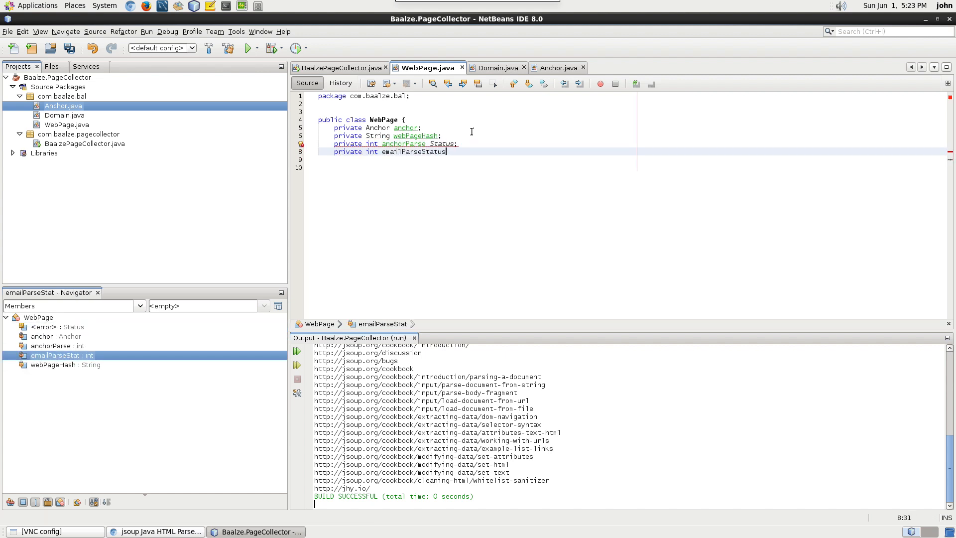
right_click(414, 158)
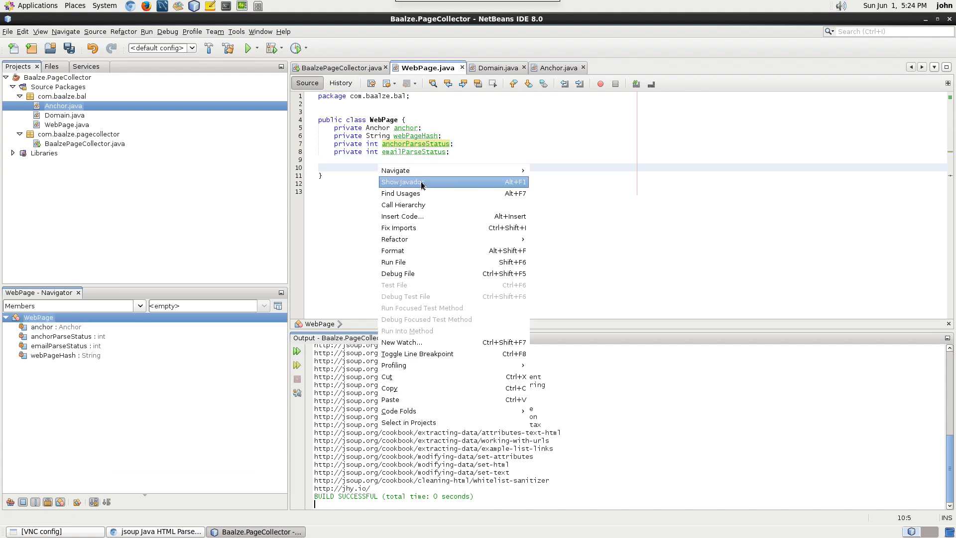
- Generate a WebPage constructor that initialises the anchor field via Insert Code
click(401, 216)
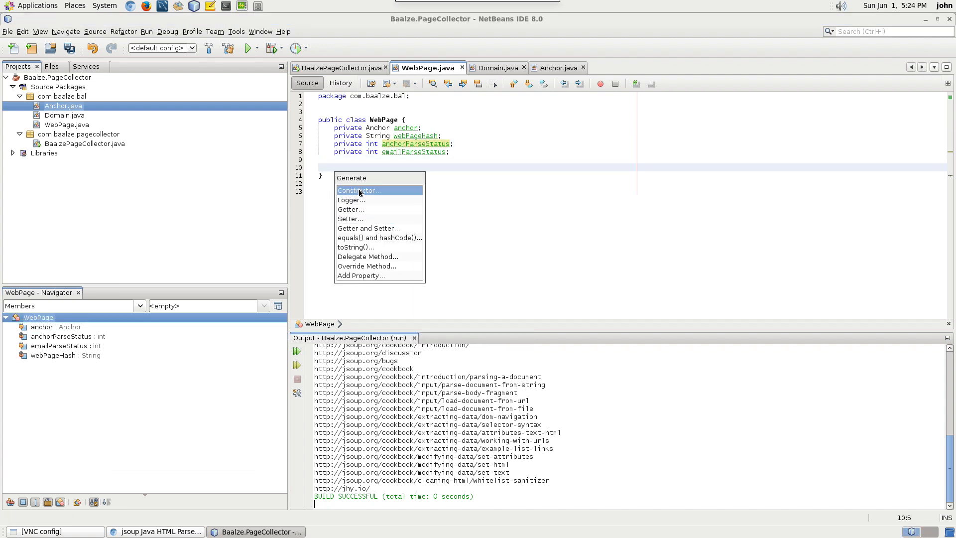
click(359, 190)
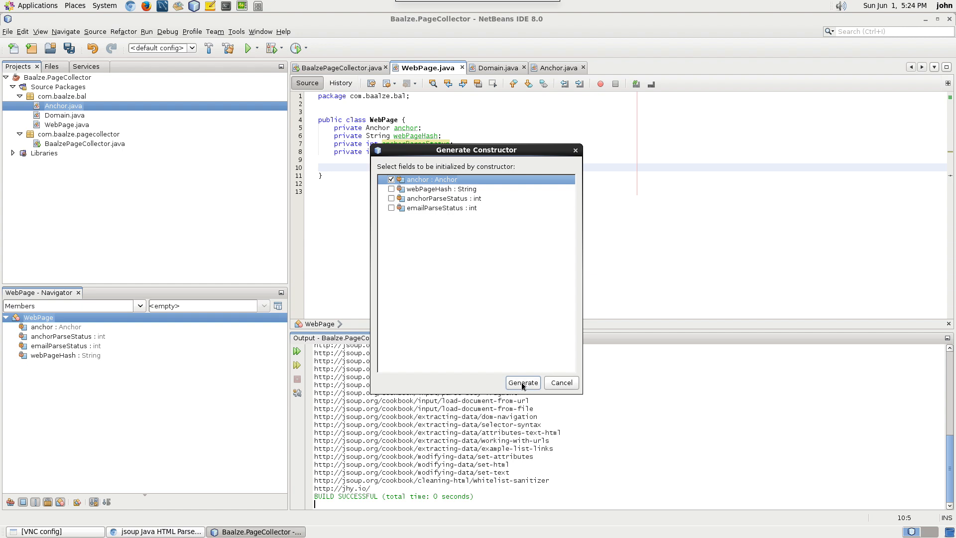
click(522, 382)
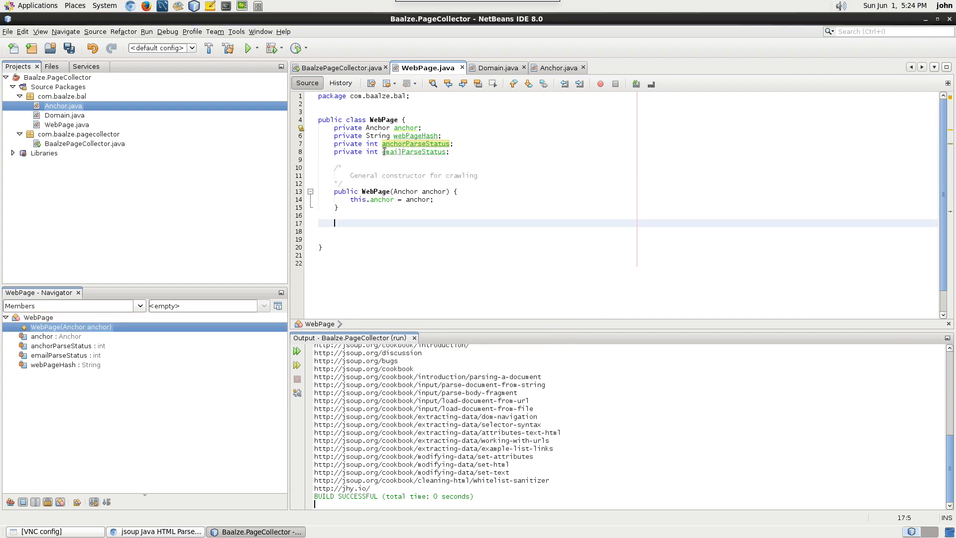
- Declare a private String html field and begin the next private member
click(466, 151)
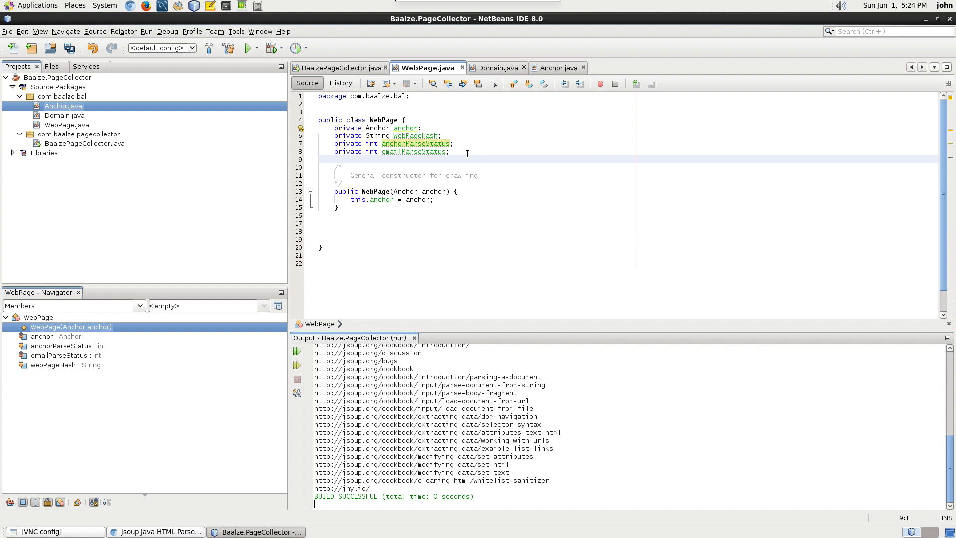
text(private)
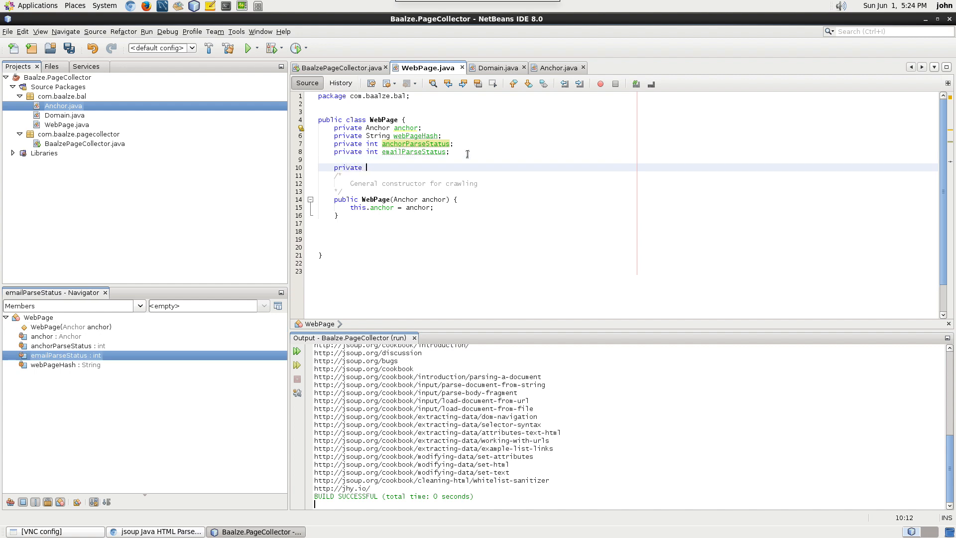
text(String)
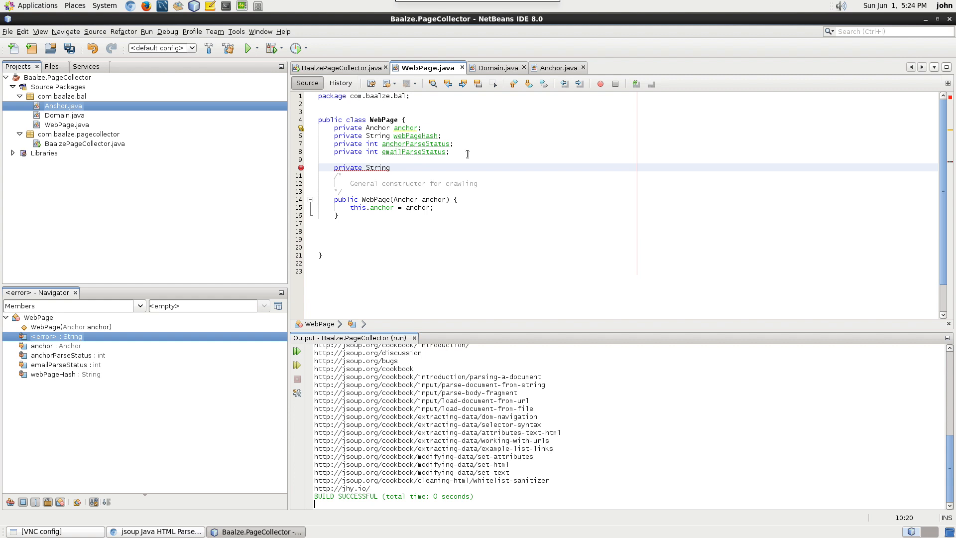
text(html;)
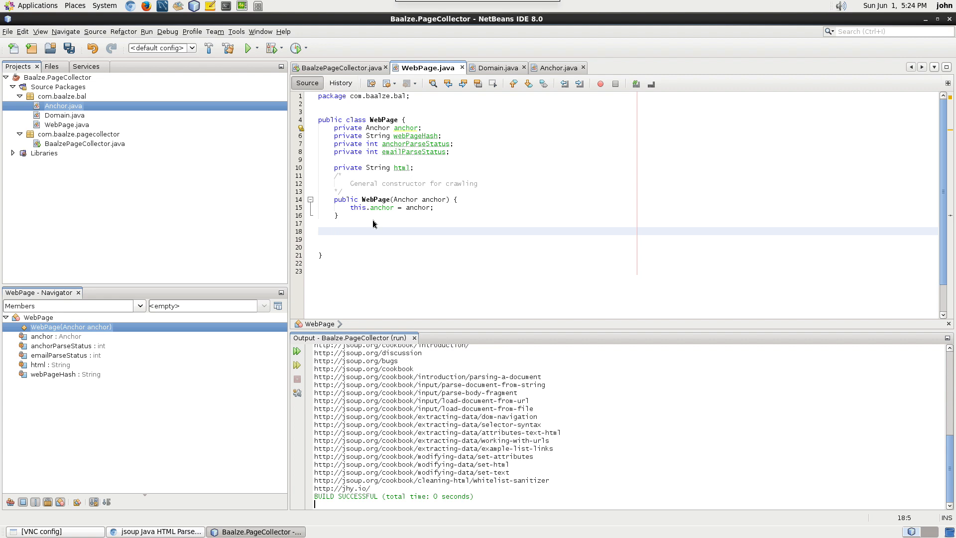
text(private)
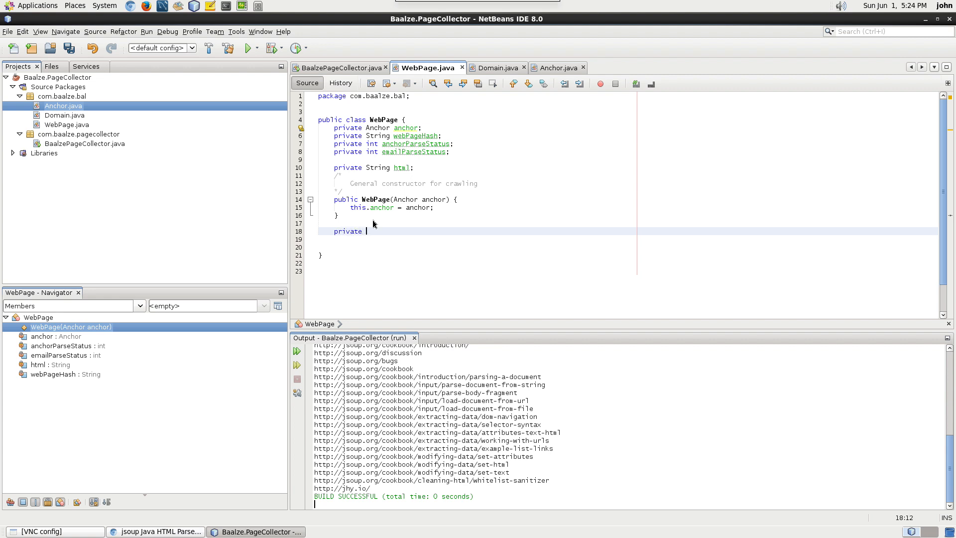
- Declare a private void getHtml() method and save WebPage.java
text(void ge)
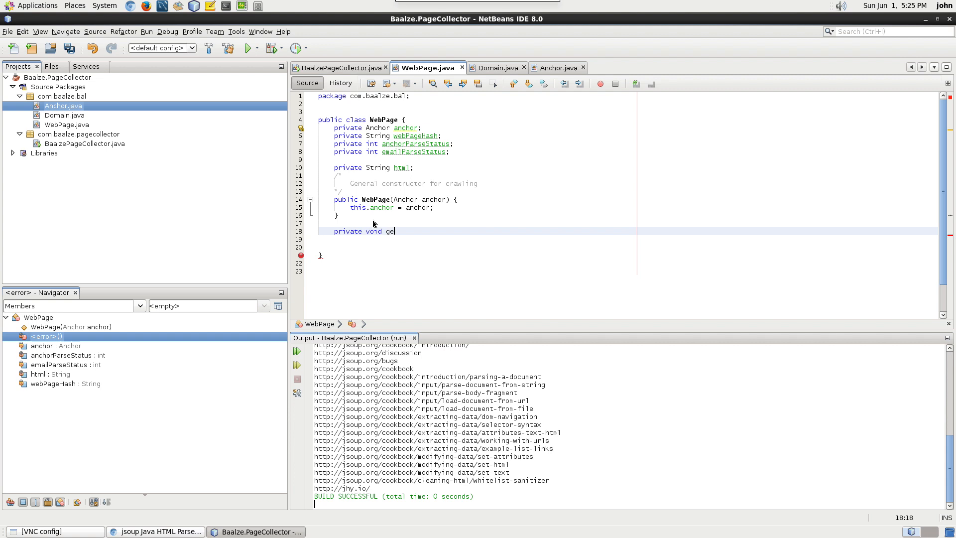
text(tHtml(){)
text(Jsoup gets html)
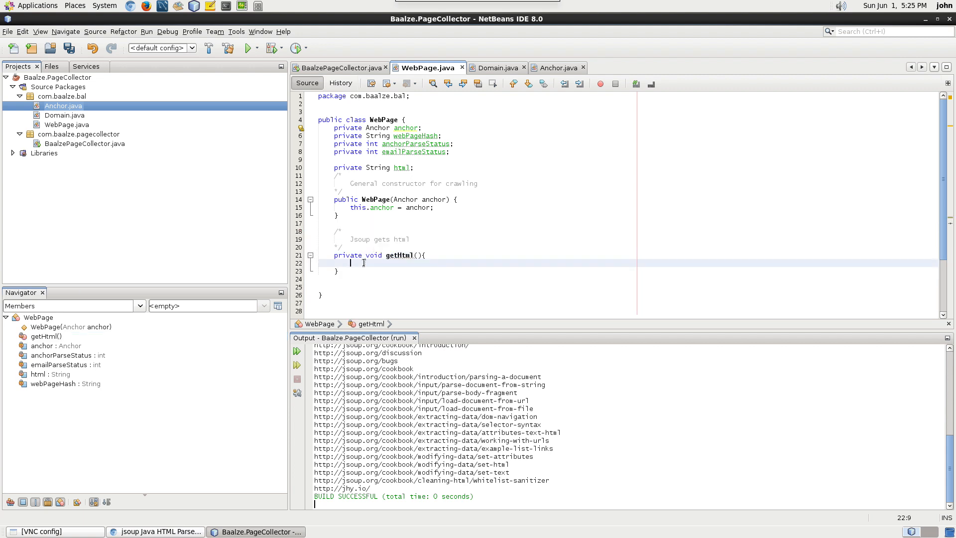
key(ctrl+s)
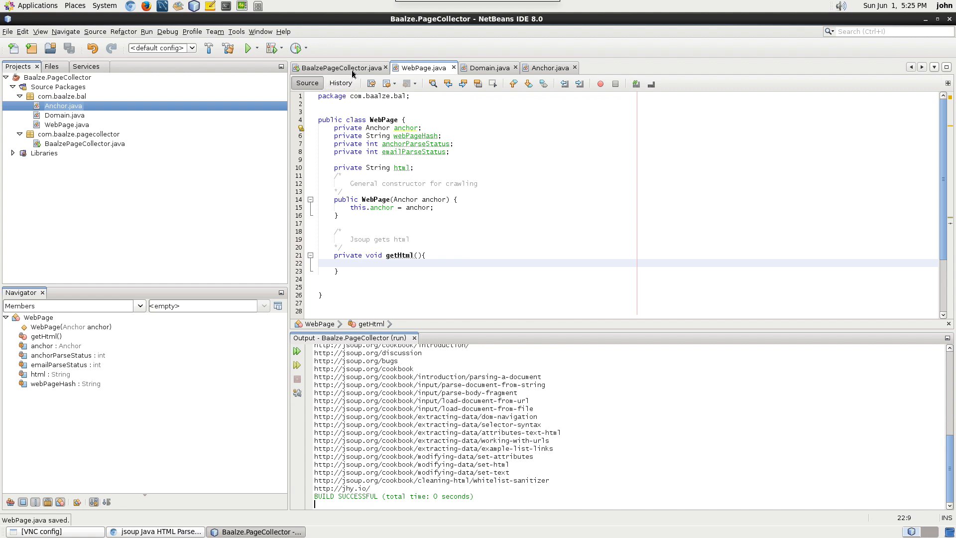
- Paste BaalzePageCollector's Jsoup try/catch block into getHtml and accept the missing imports
click(338, 68)
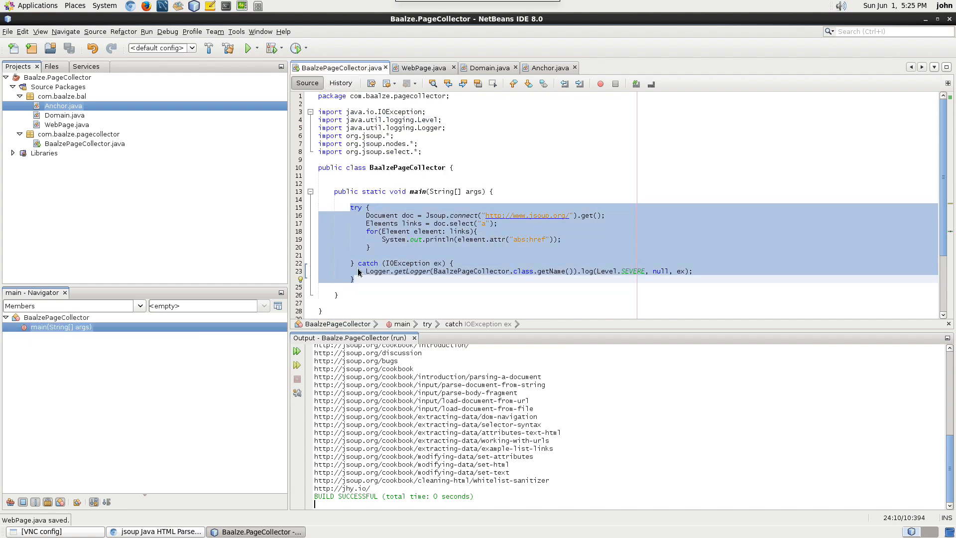
click(438, 68)
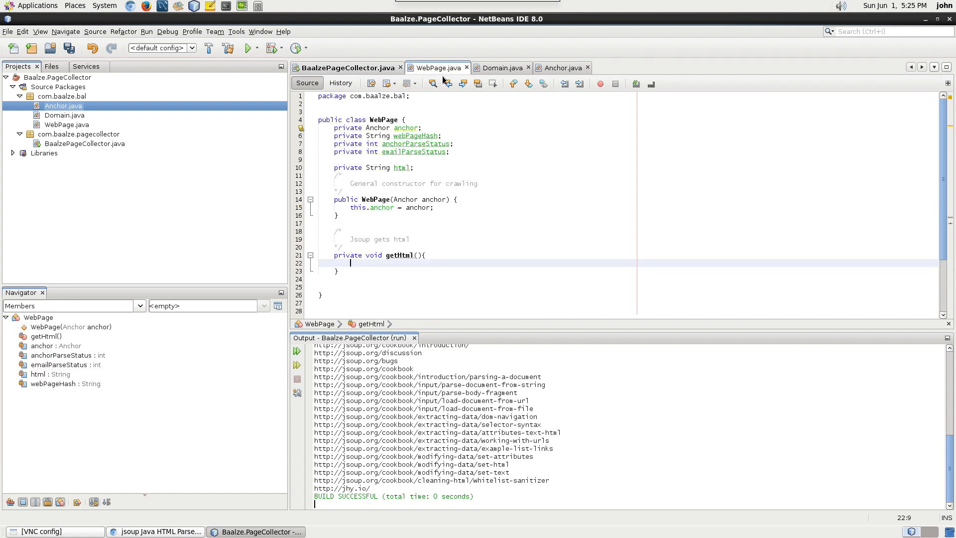
key(ctrl+v)
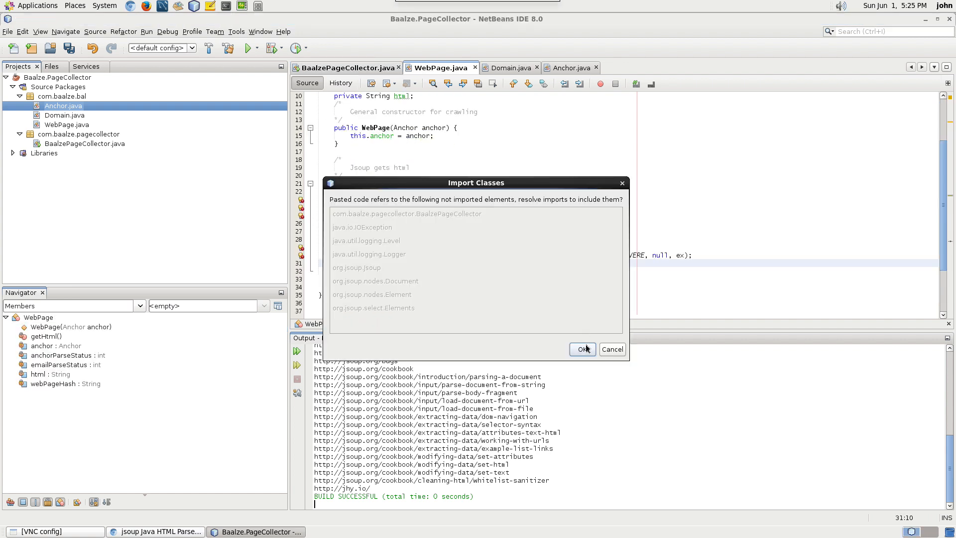
click(581, 348)
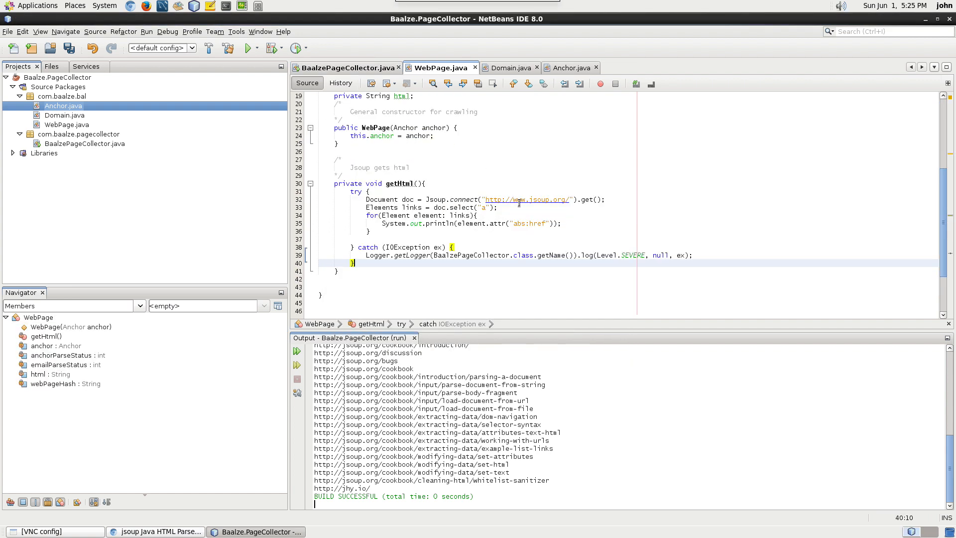
click(608, 199)
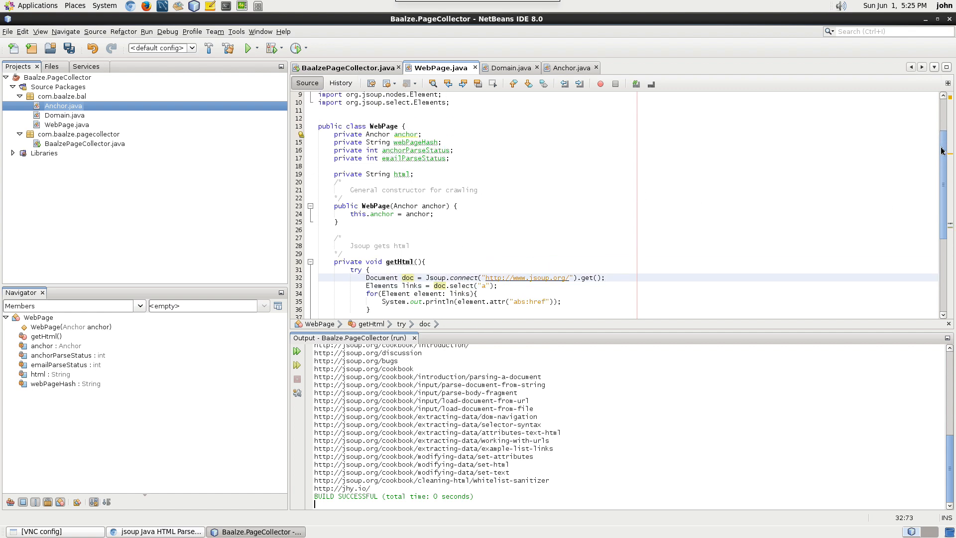
scroll(up, 3)
text(Do)
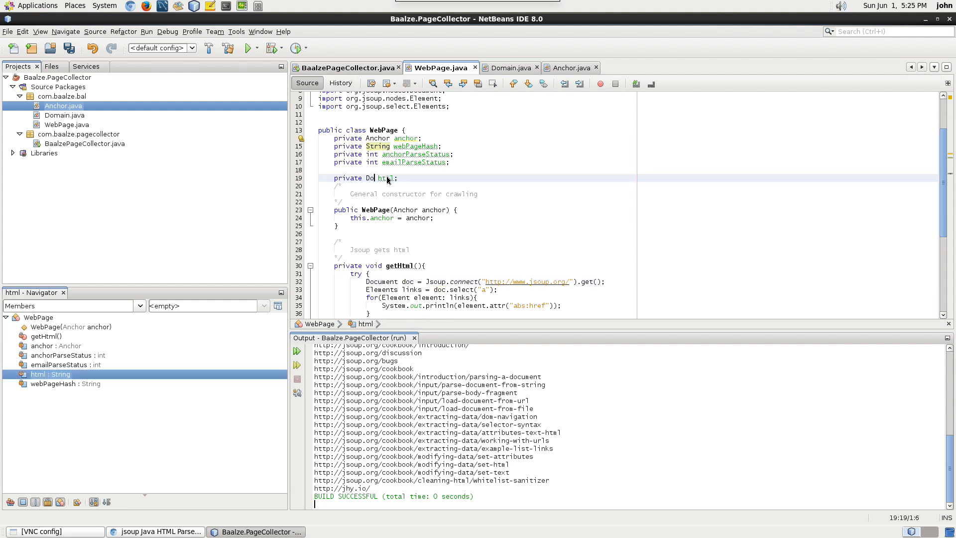
- Change the html field to 'private Document document;' and rename getHtml to loadDocumentFromWeb
text(cument)
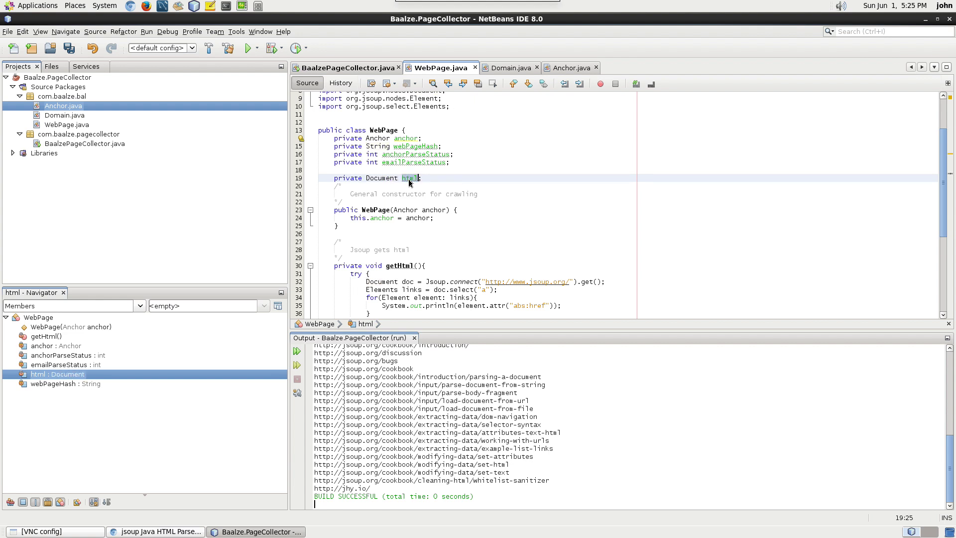
text(document)
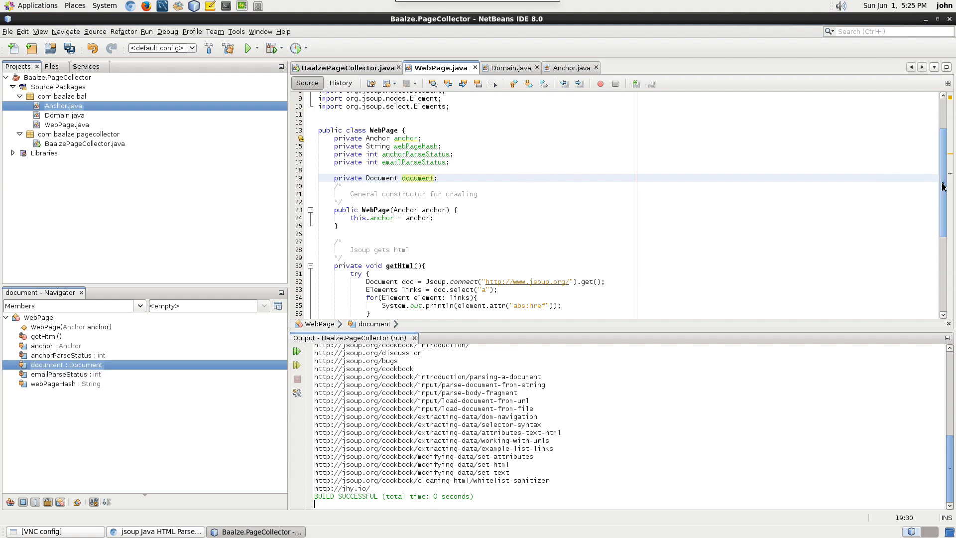
scroll(down, 3)
text(loadDocumentFro)
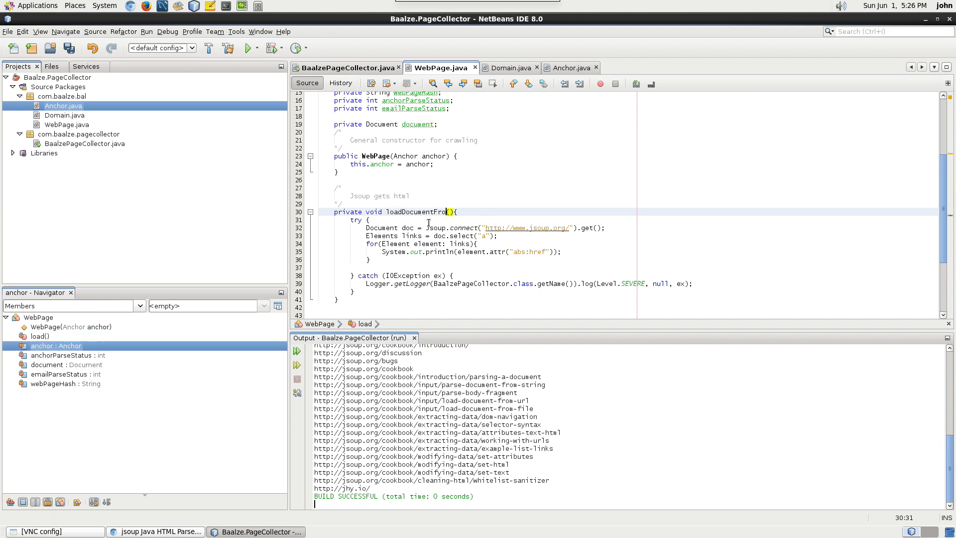
text(mWeb)
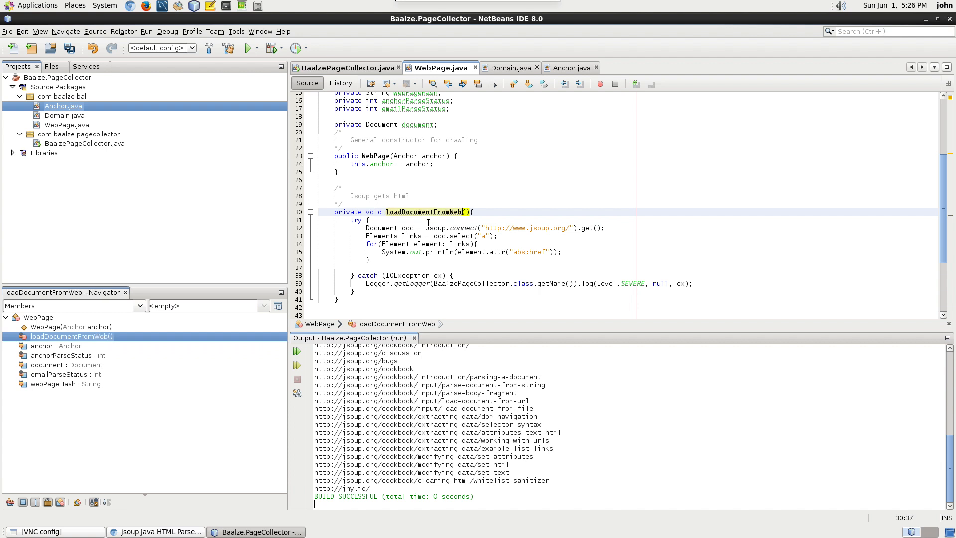
mouse_move(577, 243)
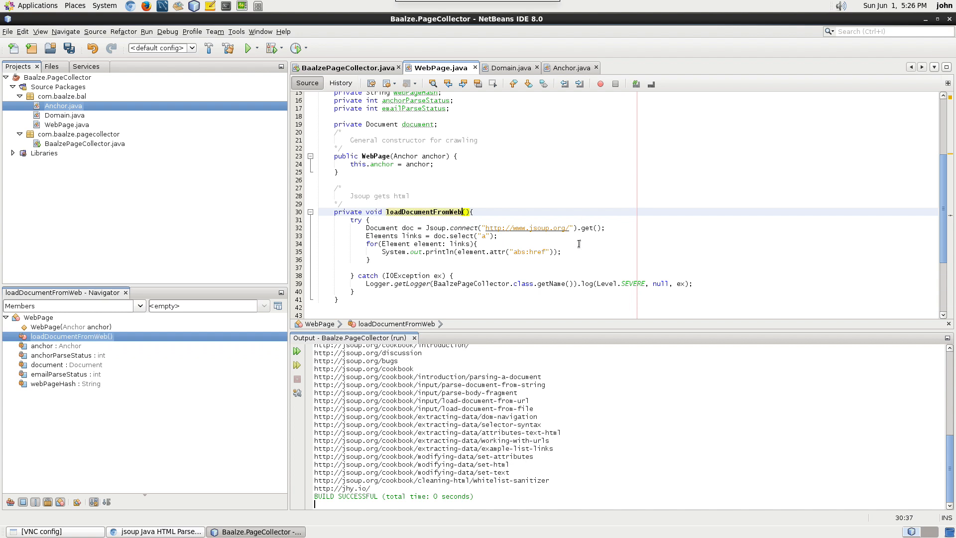
- Assign Jsoup.connect(...).get() to document, save, and start replacing the URL with anchor
click(404, 227)
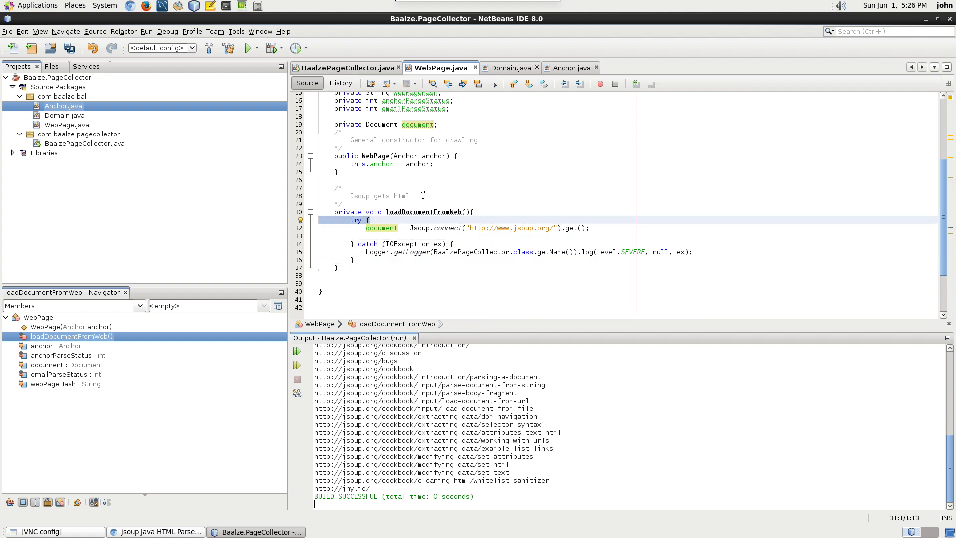
key(ctrl+s)
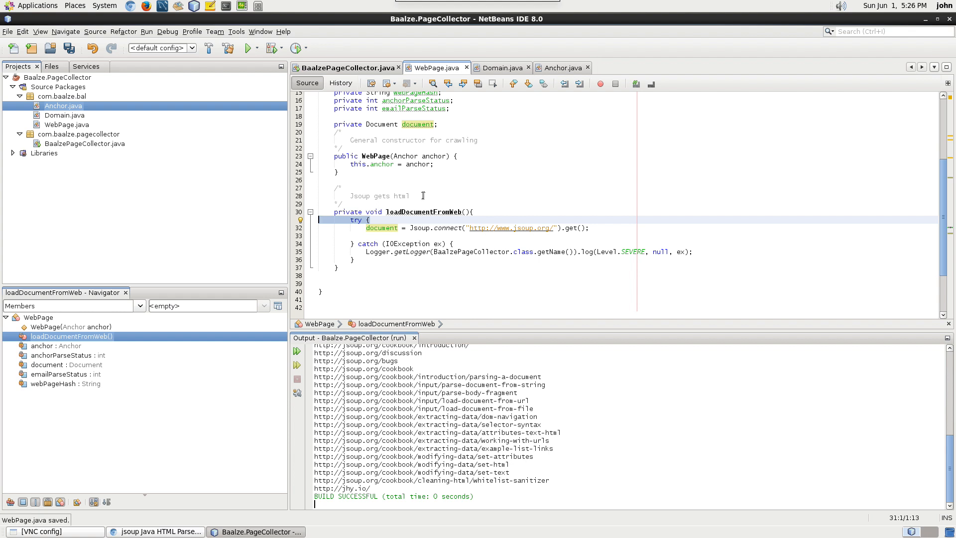
click(497, 228)
text(anc)
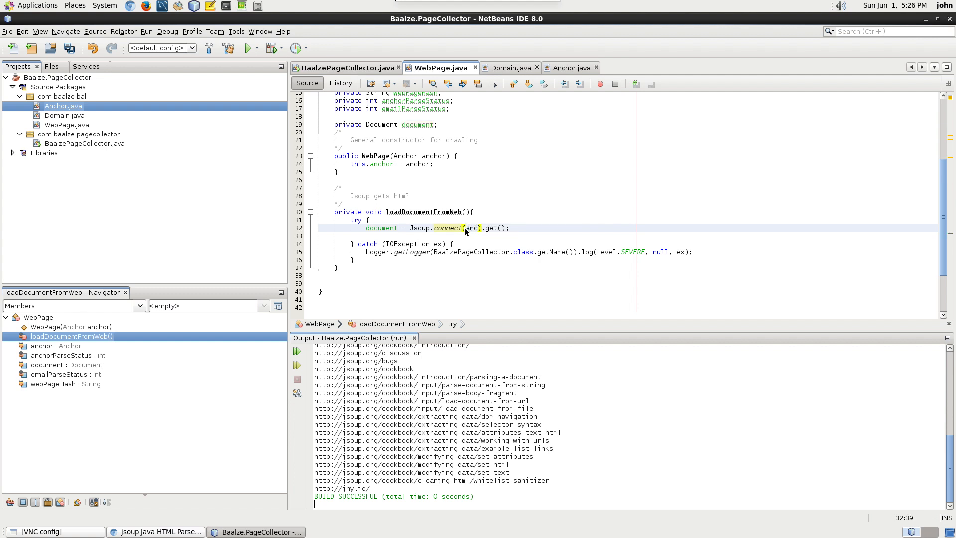
text(.)
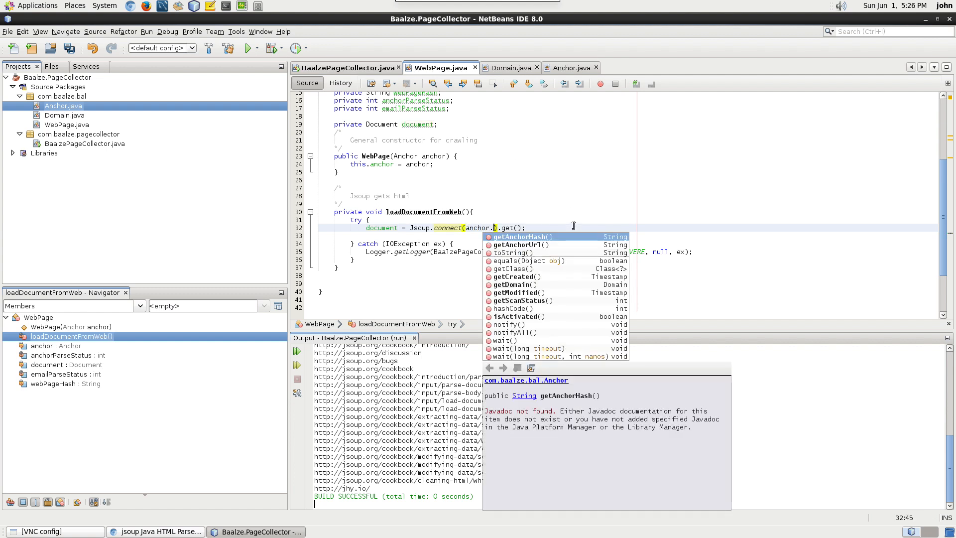